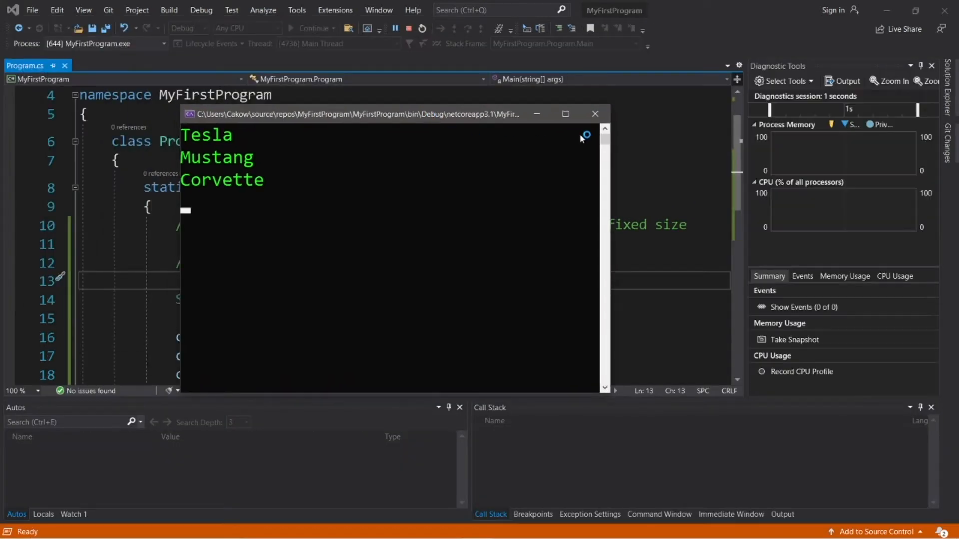
# - Close the console window listing Tesla, Mustang and Corvette
pyautogui.click(594, 114)
pyautogui.write('String car = "BMW";')
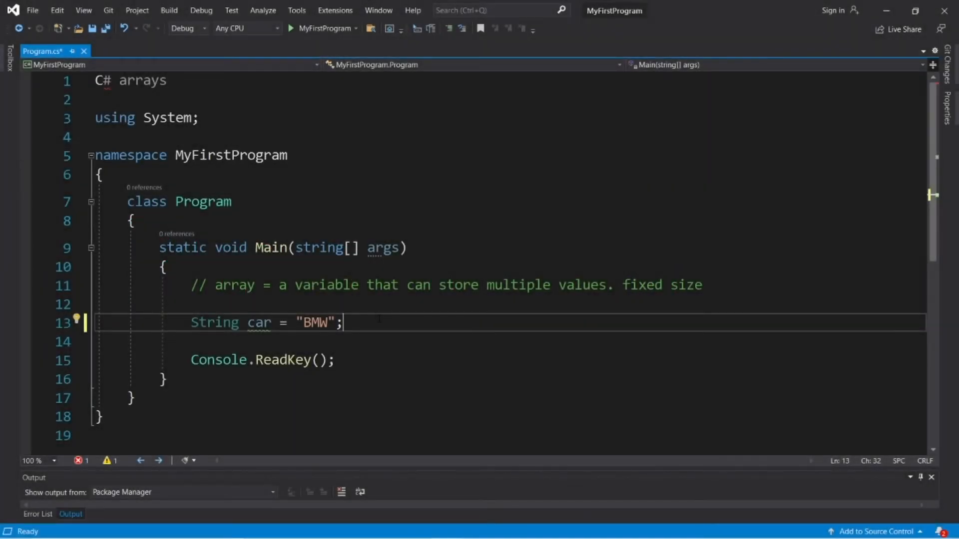
# - Change line 13 to declare String[] cars instead of a single car string
pyautogui.doubleClick(234, 285)
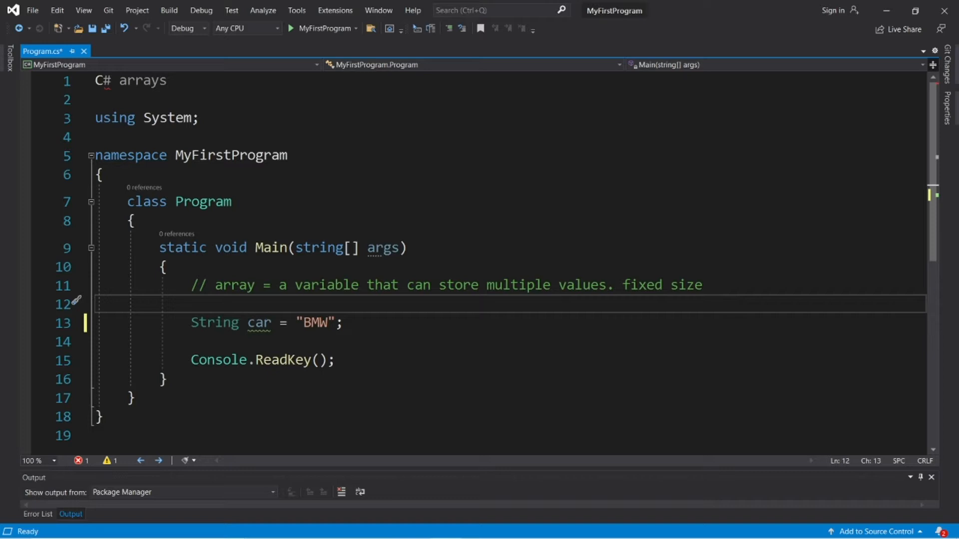
pyautogui.moveTo(489, 285); pyautogui.dragTo(615, 285)
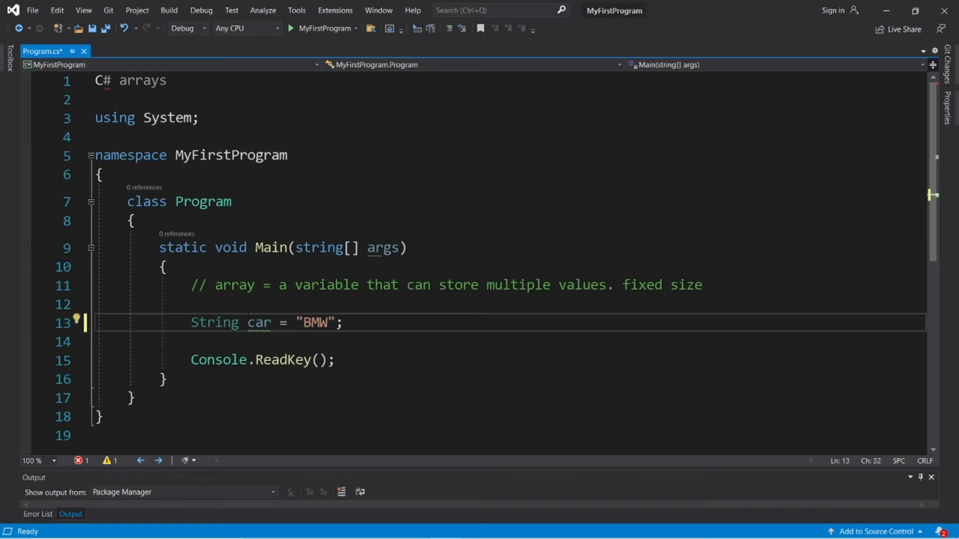
pyautogui.click(231, 285)
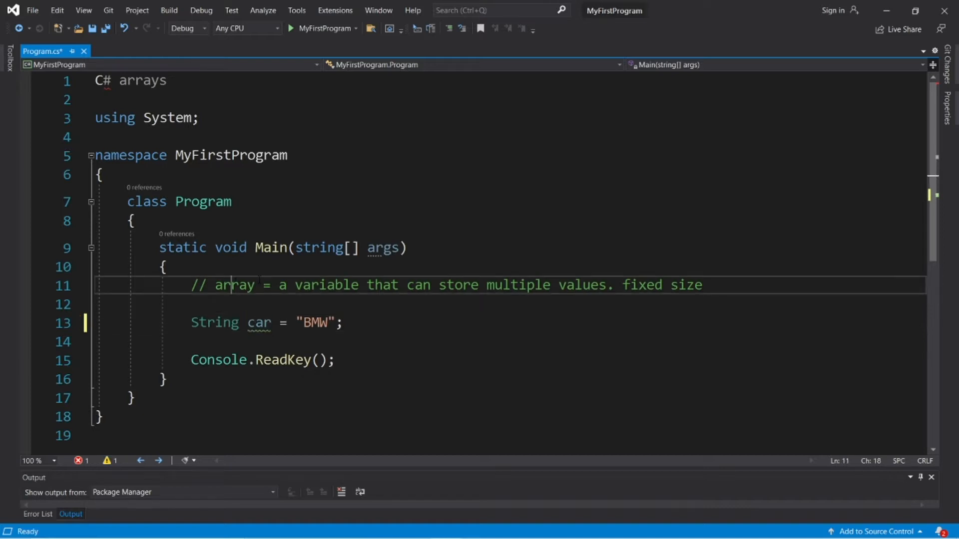
pyautogui.click(344, 322)
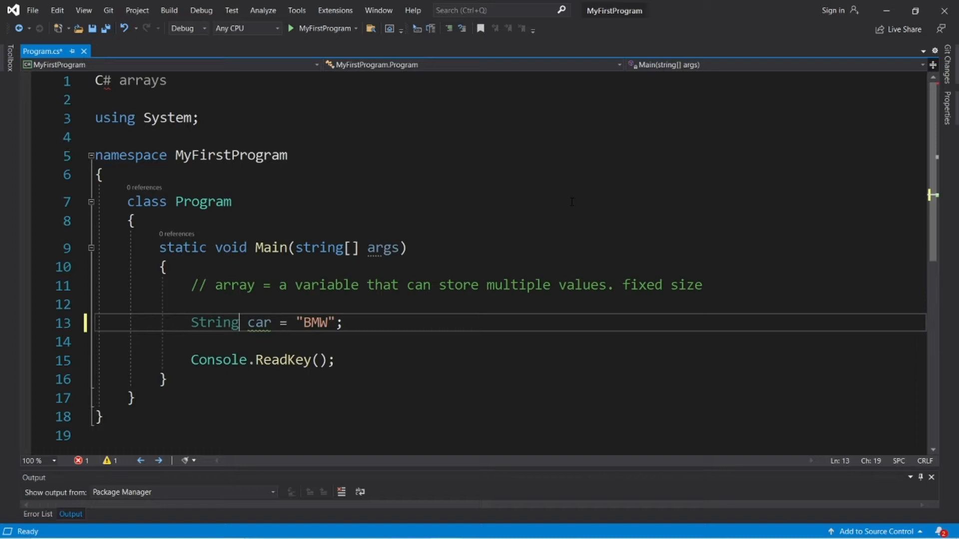
pyautogui.write('[]')
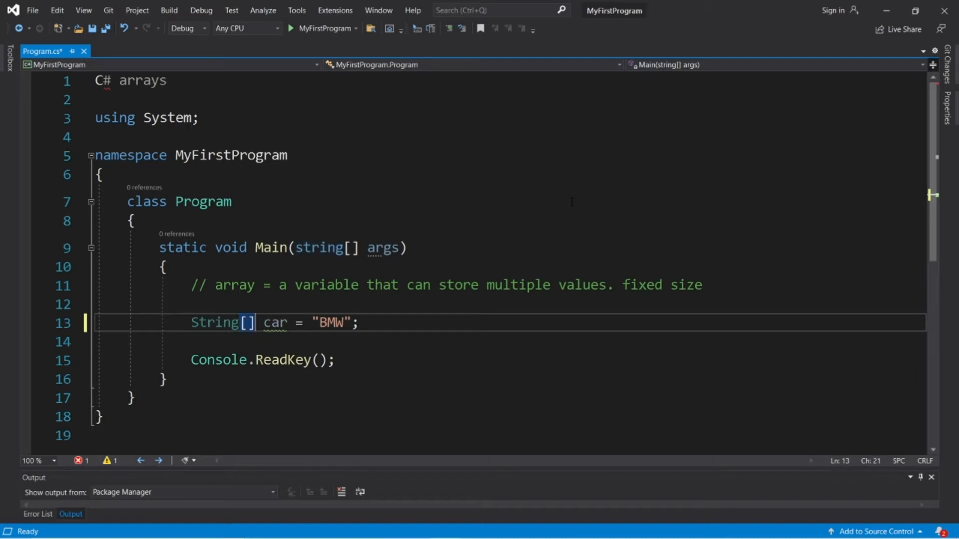
# - Initialise cars with { "BMW", "Mustang", "Corvette" }
pyautogui.doubleClick(329, 323)
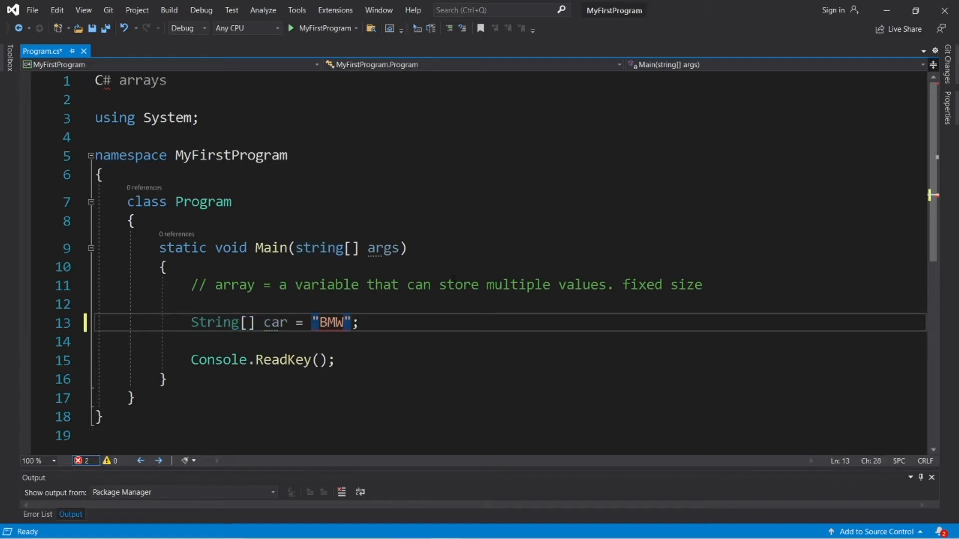
pyautogui.write('{')
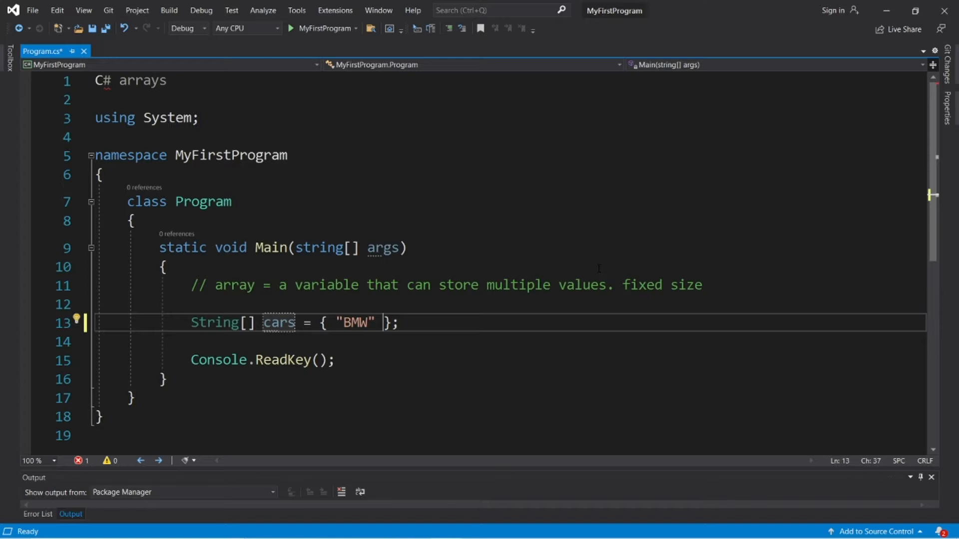
pyautogui.write(', ""')
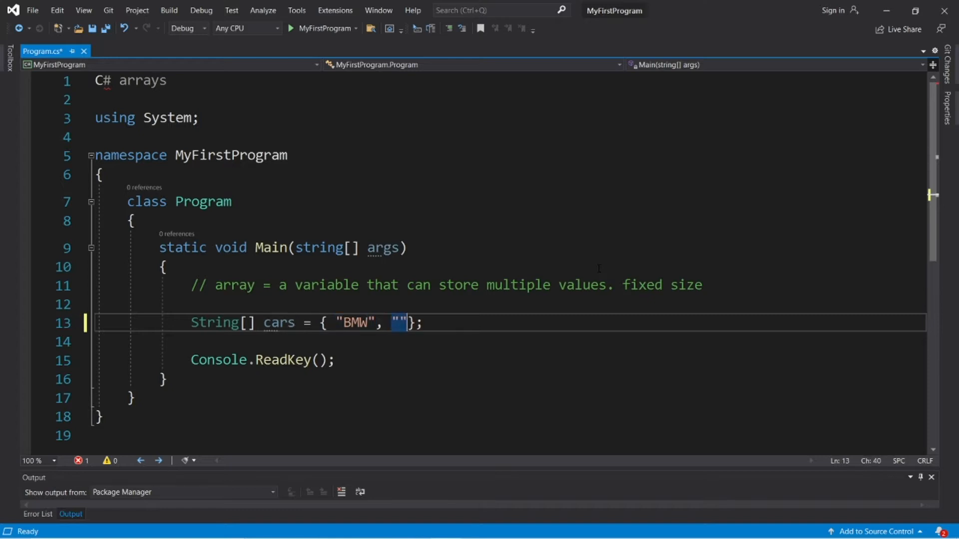
pyautogui.write('Must')
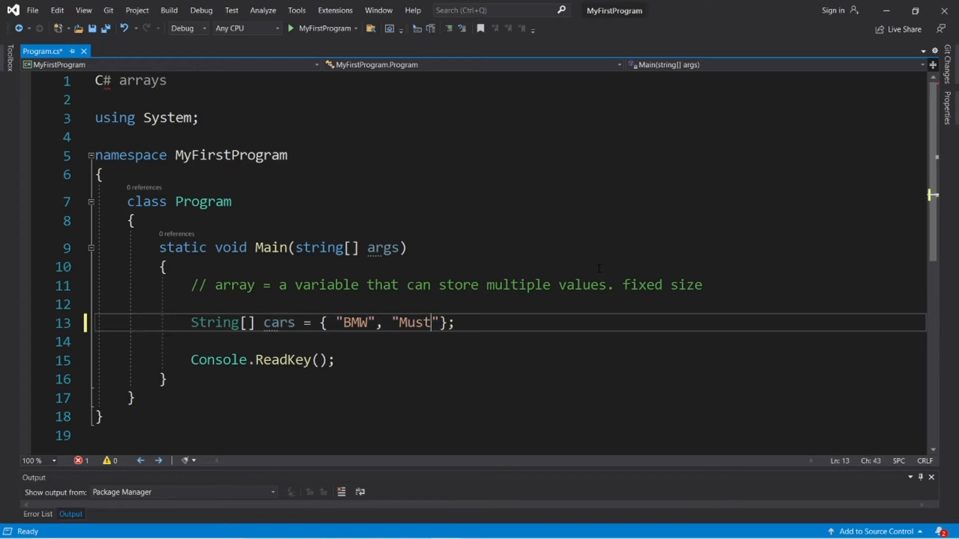
pyautogui.write('ang", "')
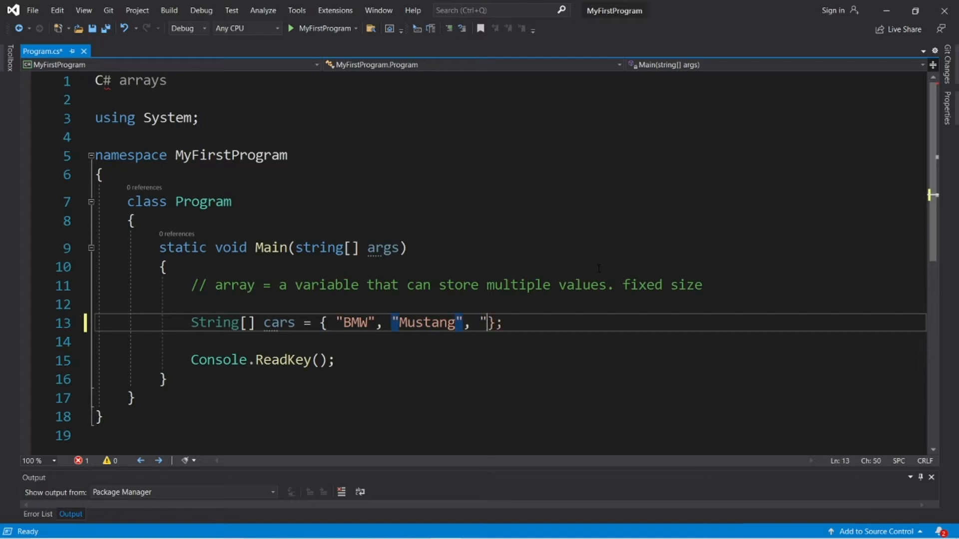
pyautogui.write('Corvet"')
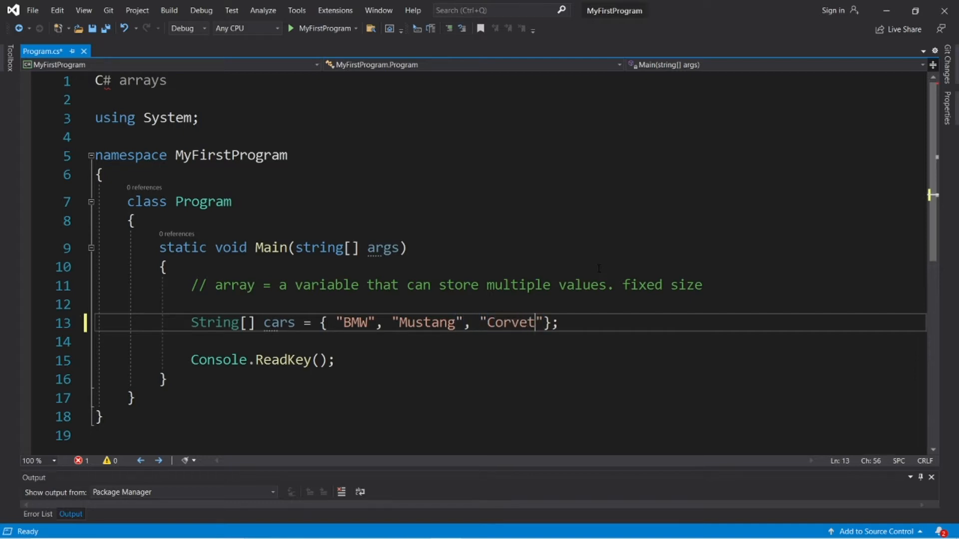
pyautogui.write('te')
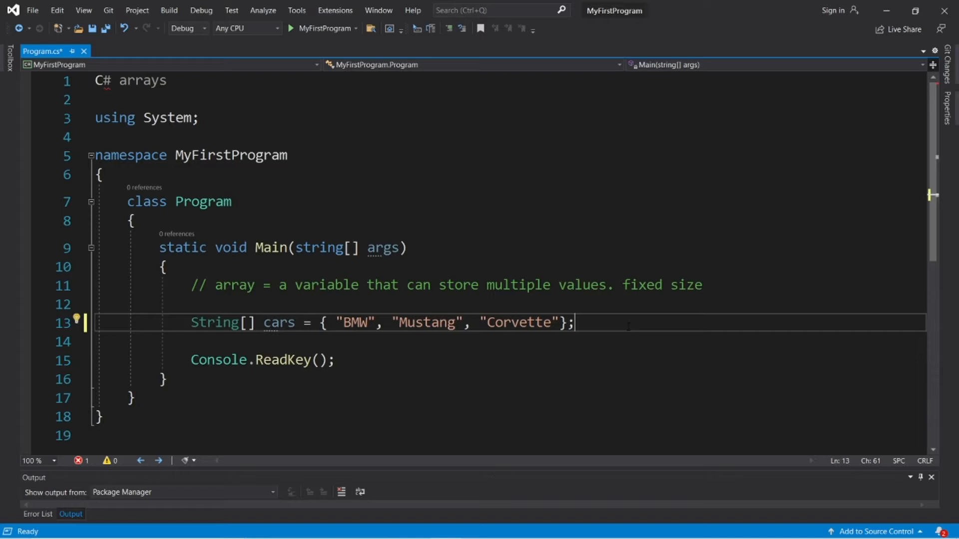
# - Add three Console.WriteLine statements printing cars[0], cars[1] and cars[2]
pyautogui.write('cw')
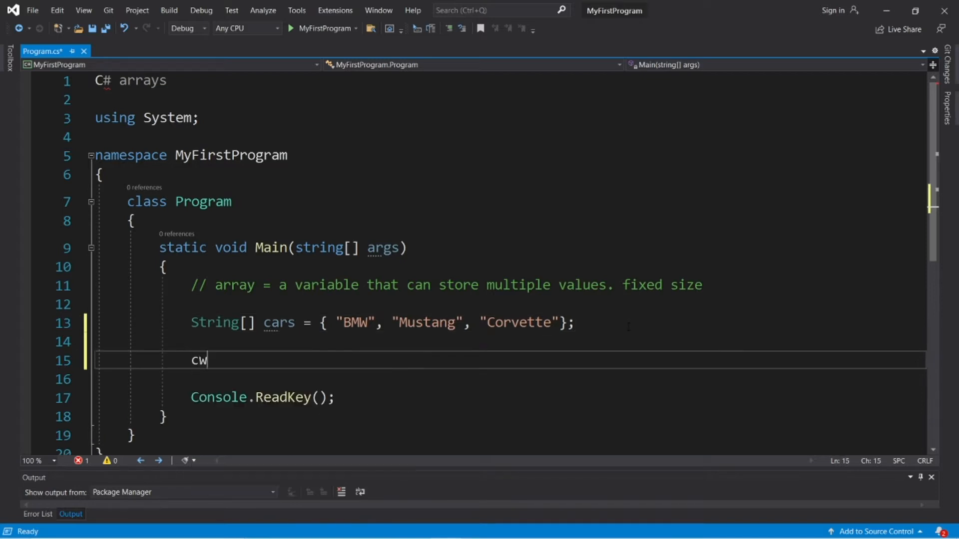
pyautogui.press('Tab')
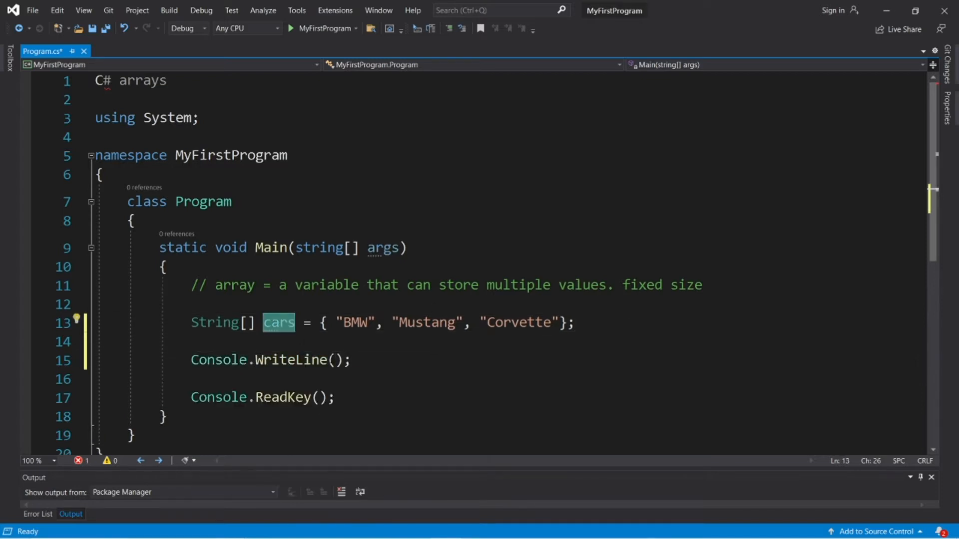
pyautogui.click(291, 28)
pyautogui.write('cars')
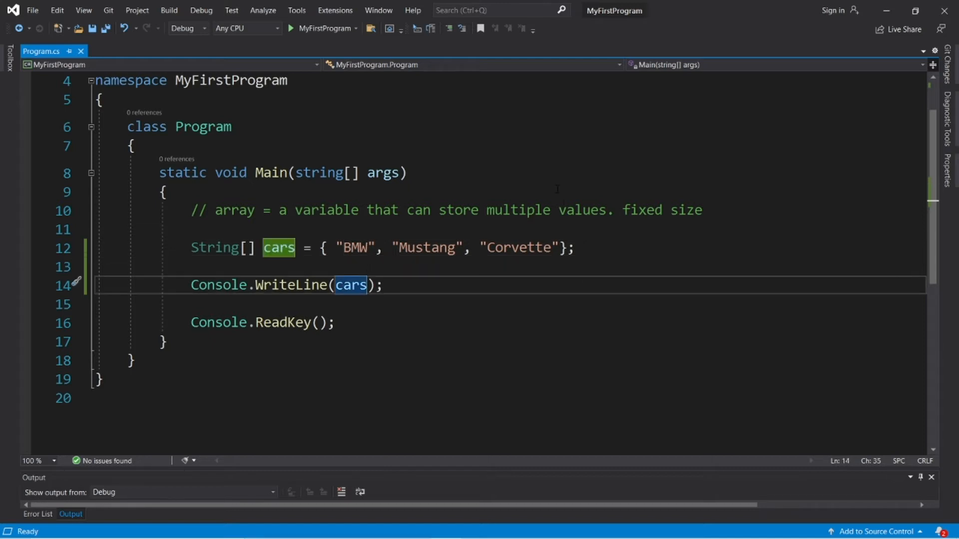
pyautogui.write('[]')
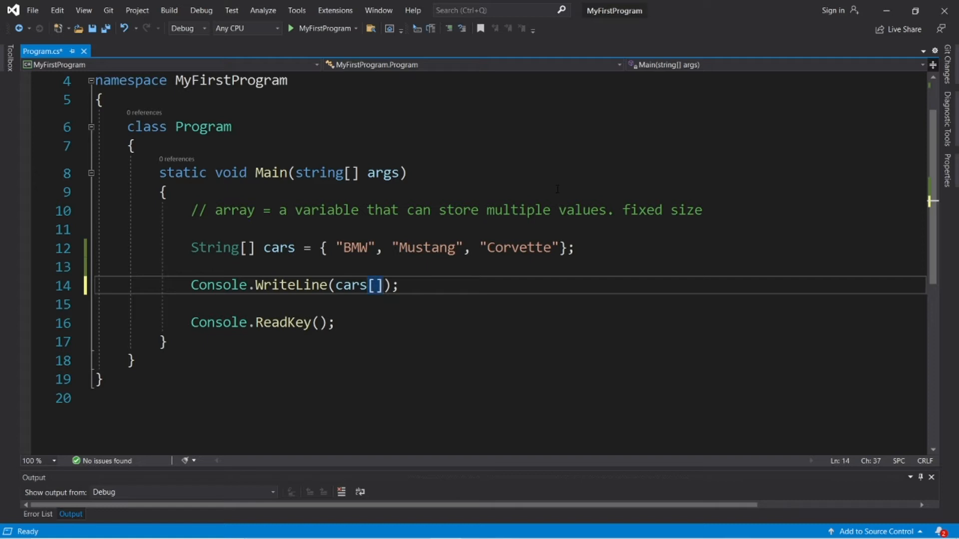
pyautogui.press('Backspace')
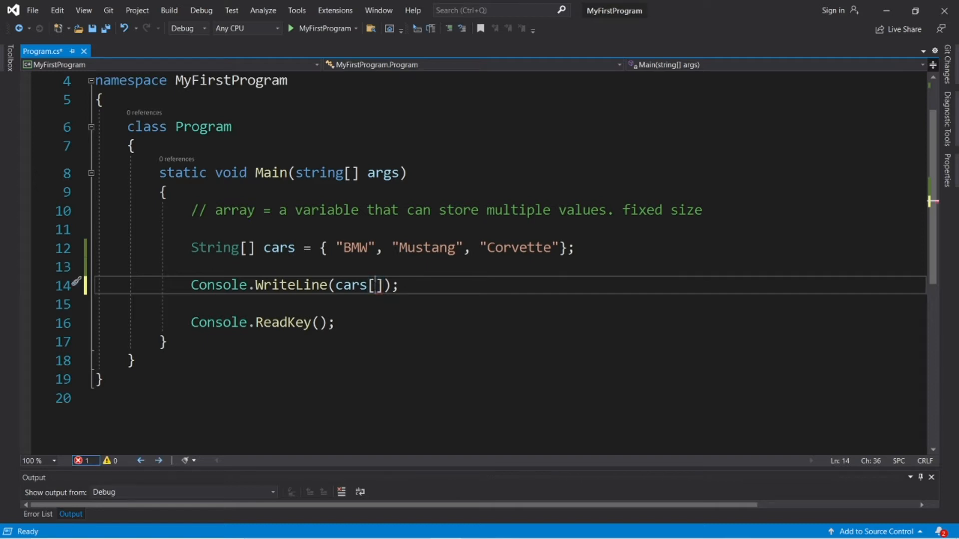
pyautogui.doubleClick(352, 248)
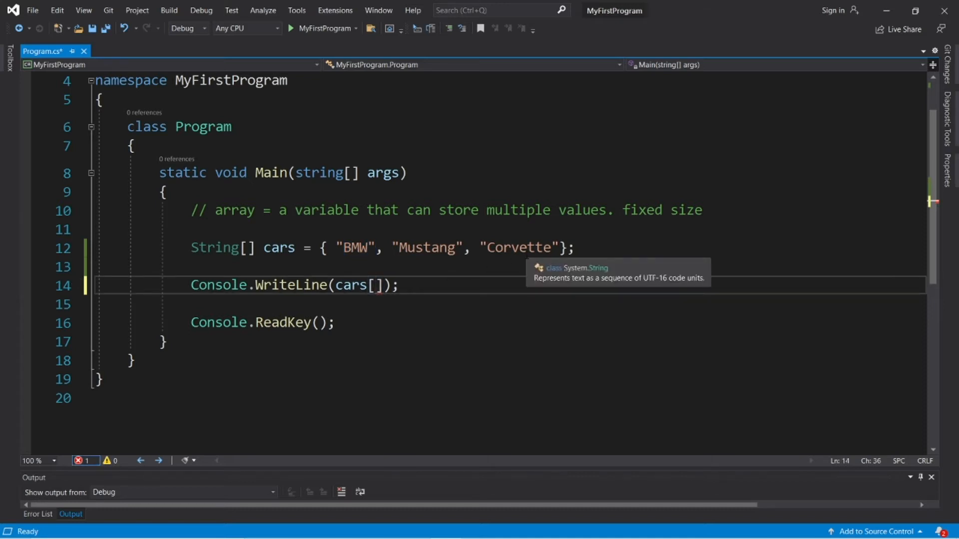
pyautogui.write('0')
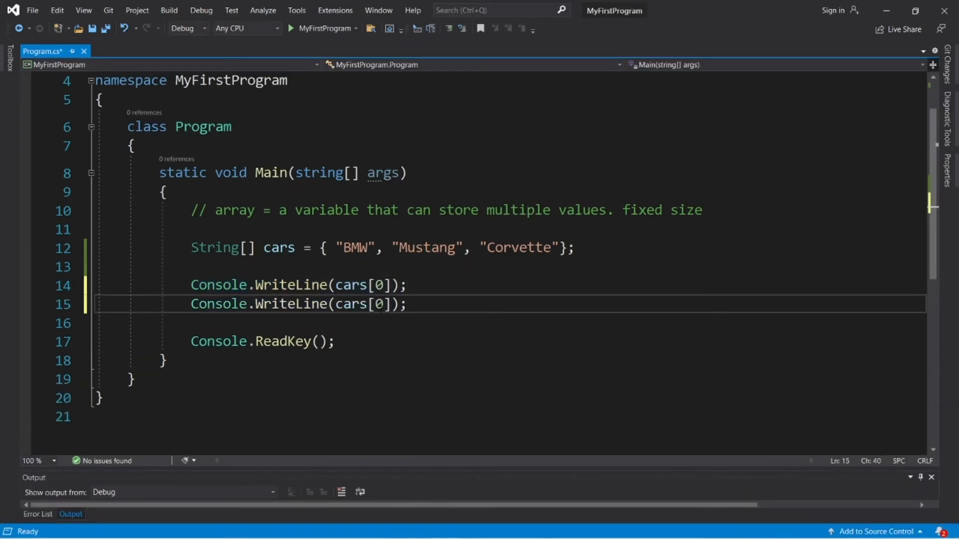
pyautogui.write('1')
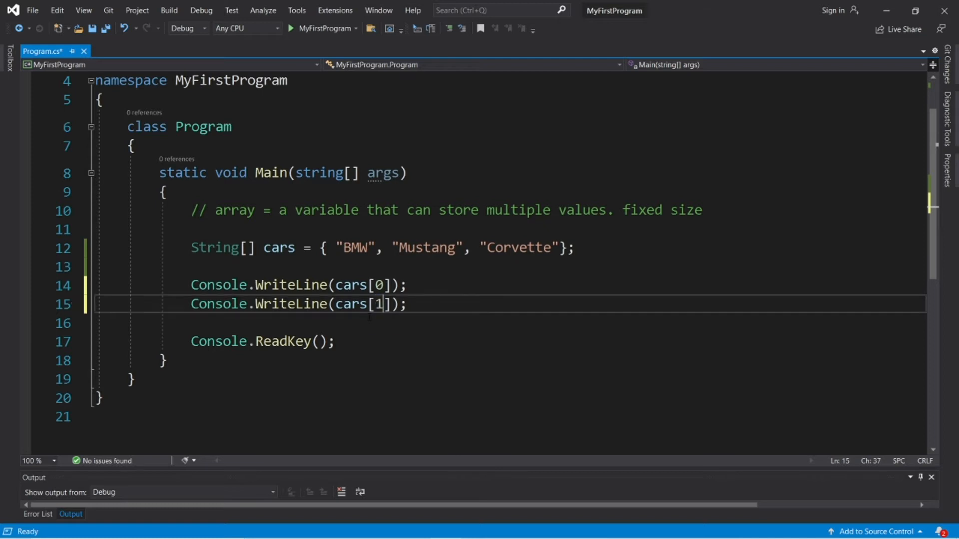
pyautogui.doubleClick(427, 248)
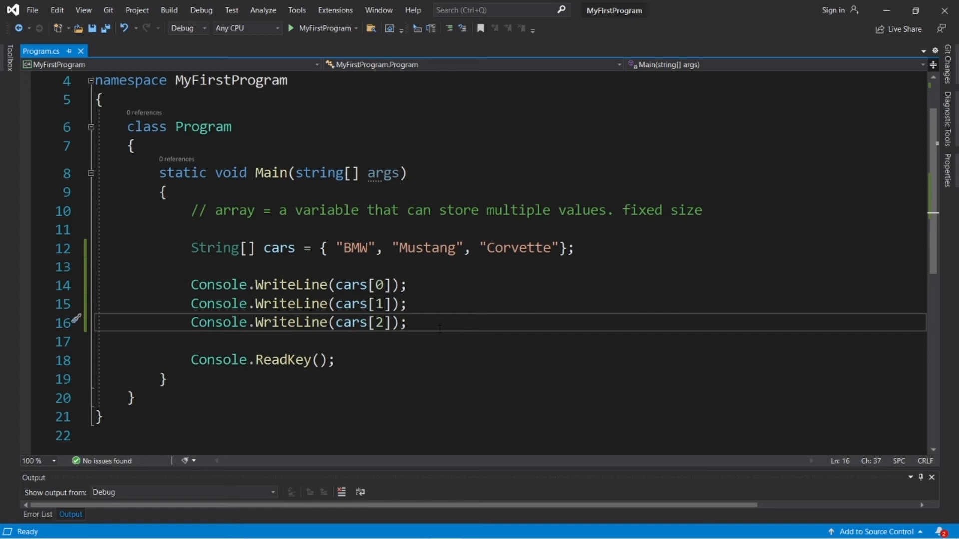
# - Run the program, dismiss the IndexOutOfRangeException, and remove the cars[3] print line
pyautogui.press('enter')
pyautogui.write('Console.WriteLine(cars[3]);')
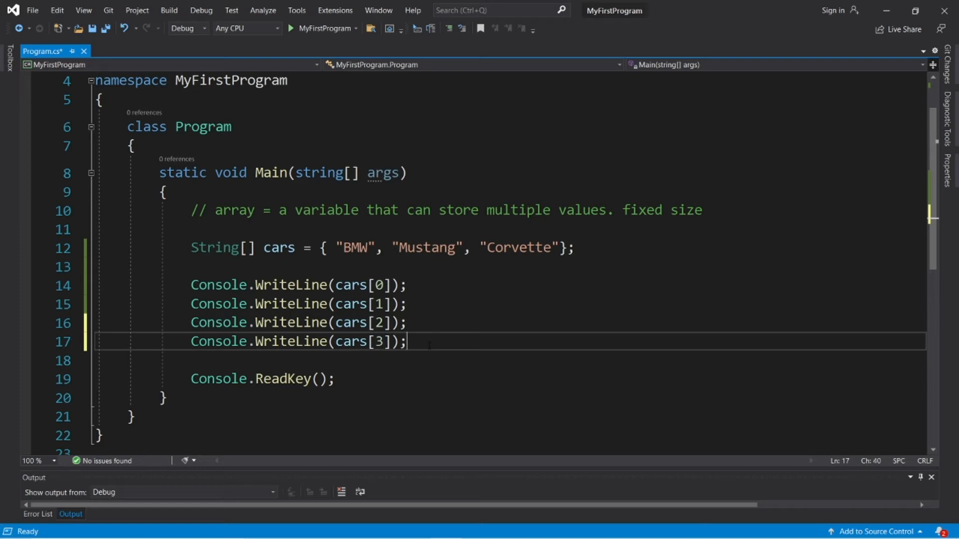
pyautogui.moveTo(215, 247)
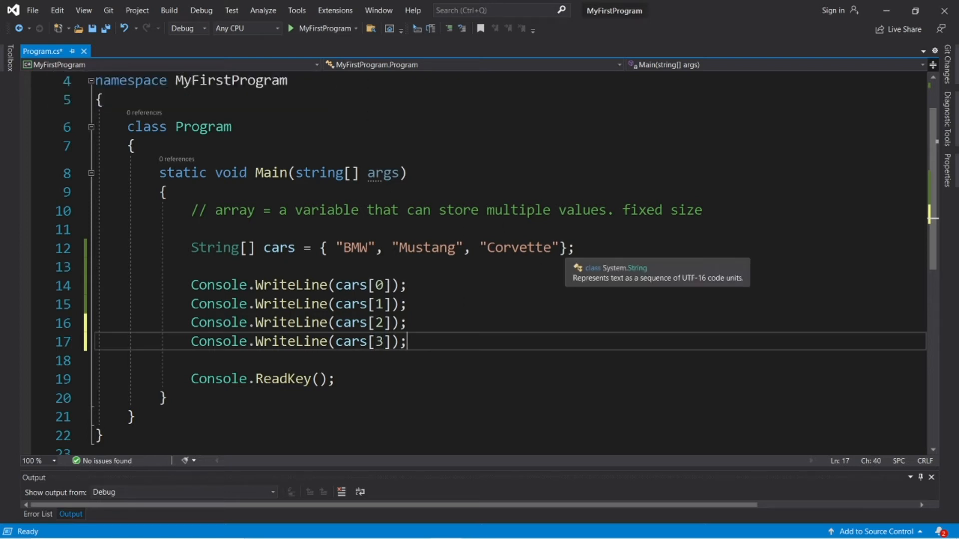
pyautogui.doubleClick(518, 248)
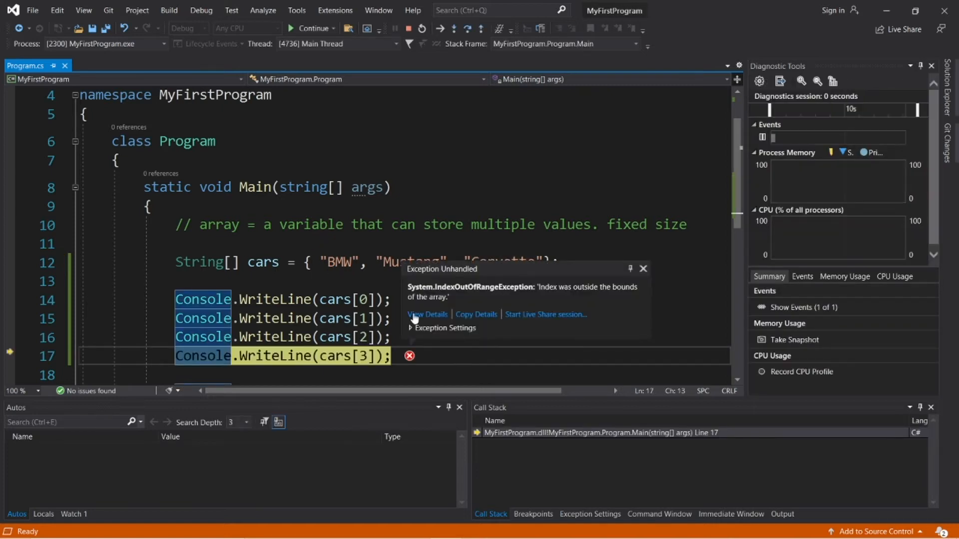
pyautogui.moveTo(634, 273)
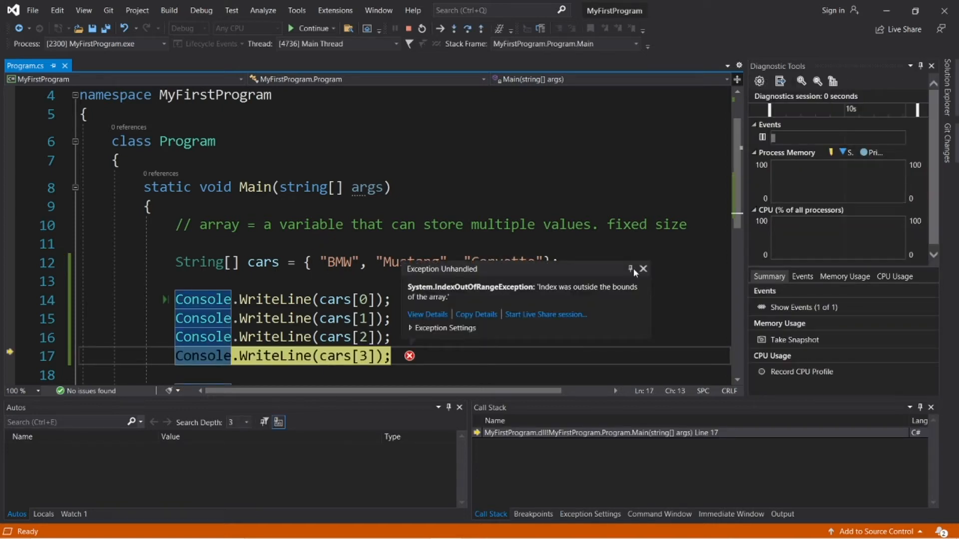
pyautogui.click(642, 270)
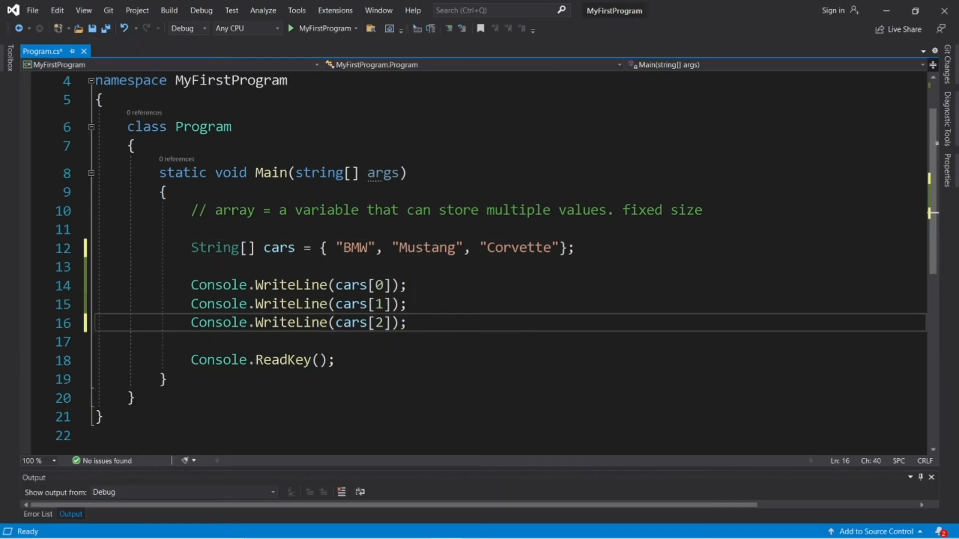
# - Add cars[0] = "Tesla"; below the array declaration
pyautogui.doubleClick(345, 248)
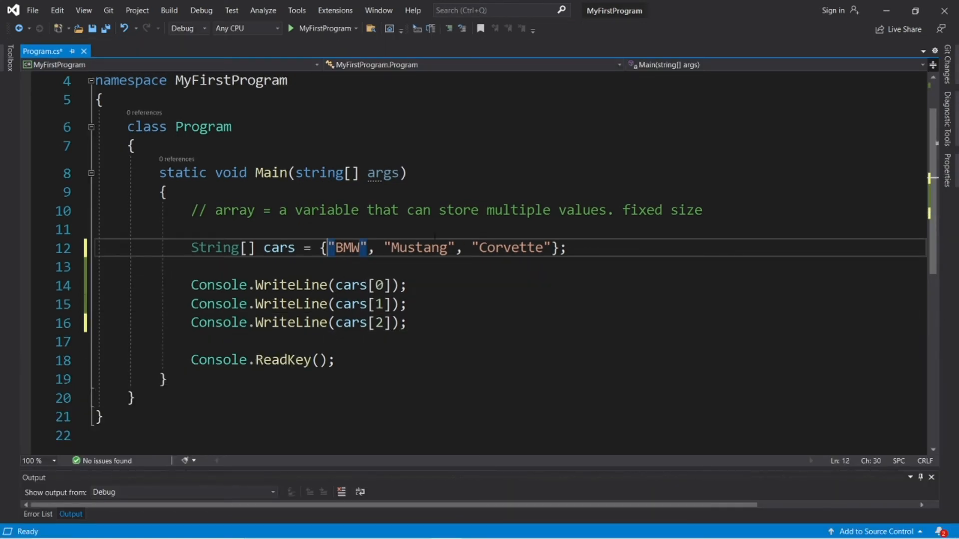
pyautogui.write('c')
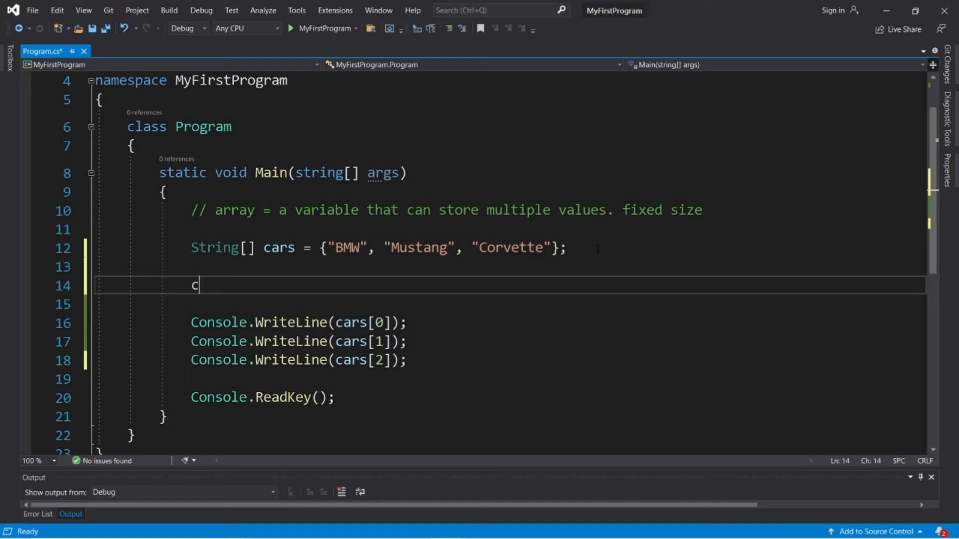
pyautogui.write('ars[]')
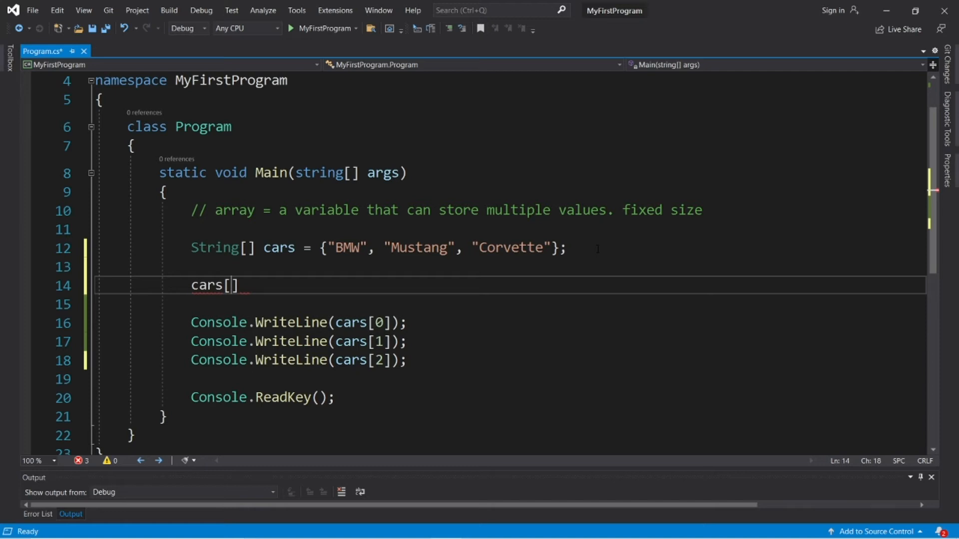
pyautogui.write('0')
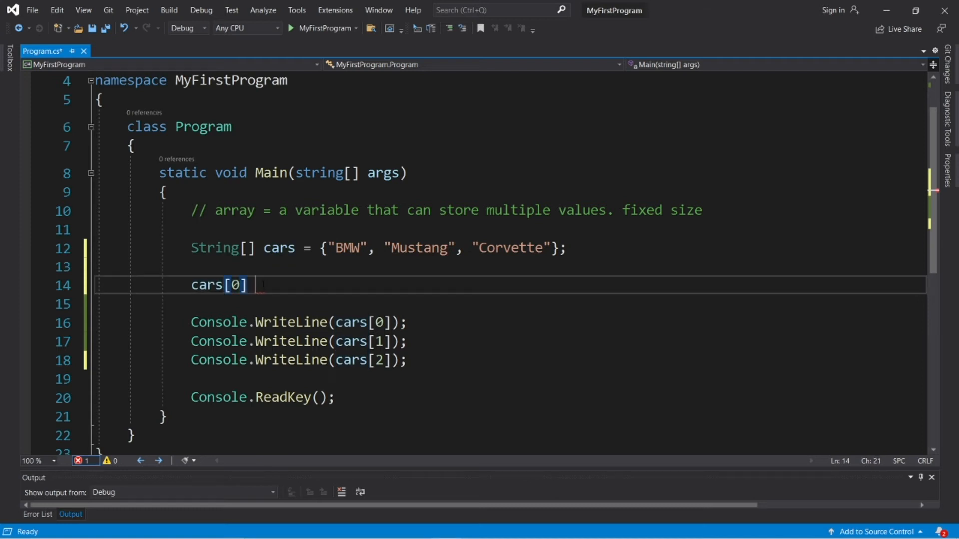
pyautogui.write('= "Te"')
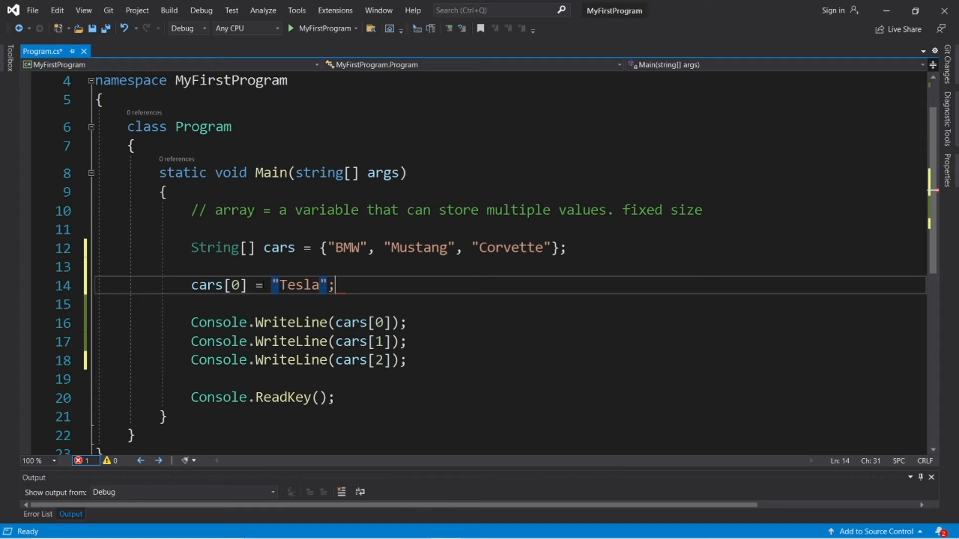
# - Build and run the program with Start
pyautogui.click(321, 28)
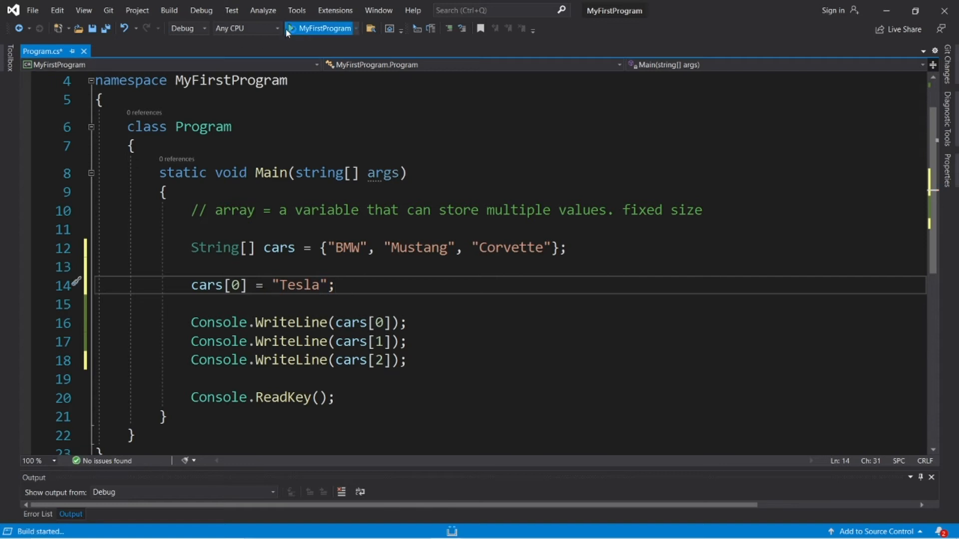
pyautogui.click(324, 28)
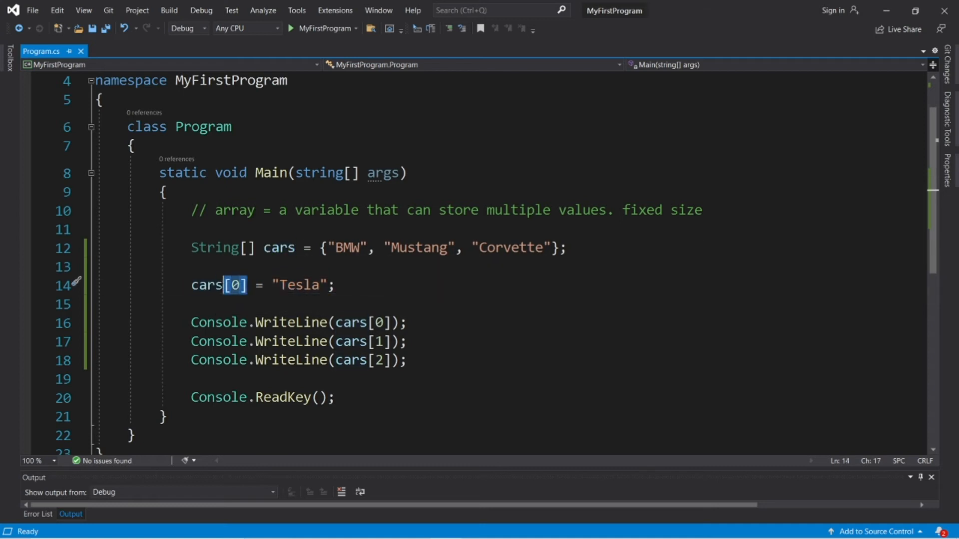
pyautogui.click(236, 286)
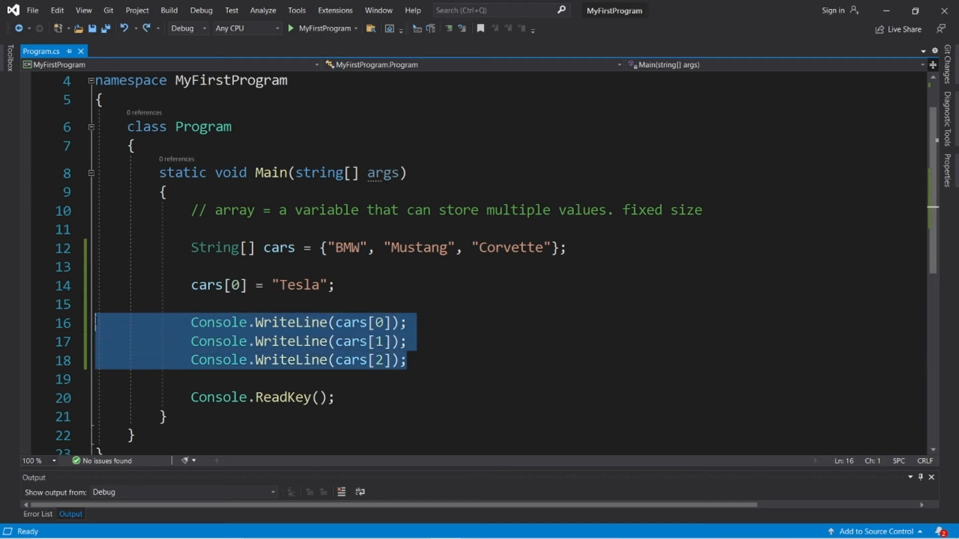
# - Select and delete the three Console.WriteLine(cars[n]) lines
pyautogui.click(288, 322)
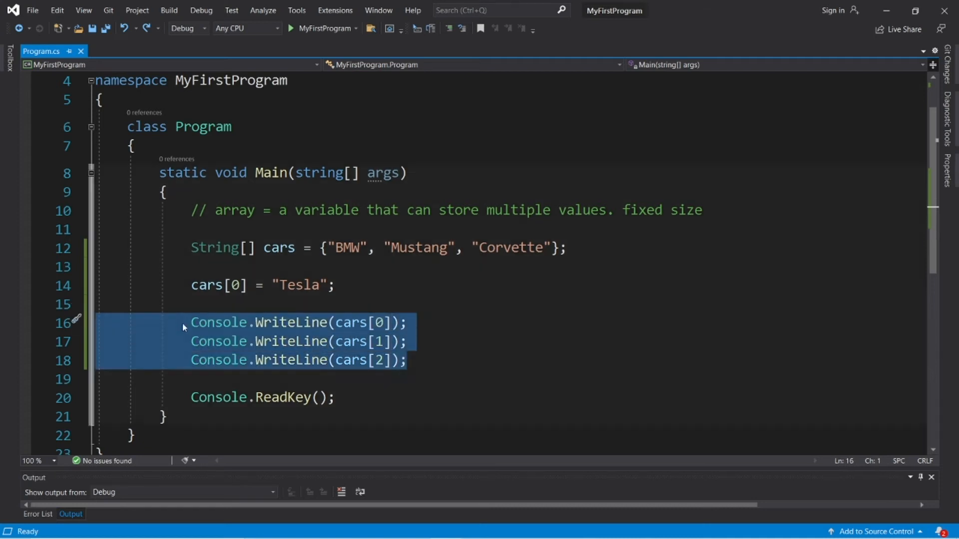
pyautogui.press('Delete')
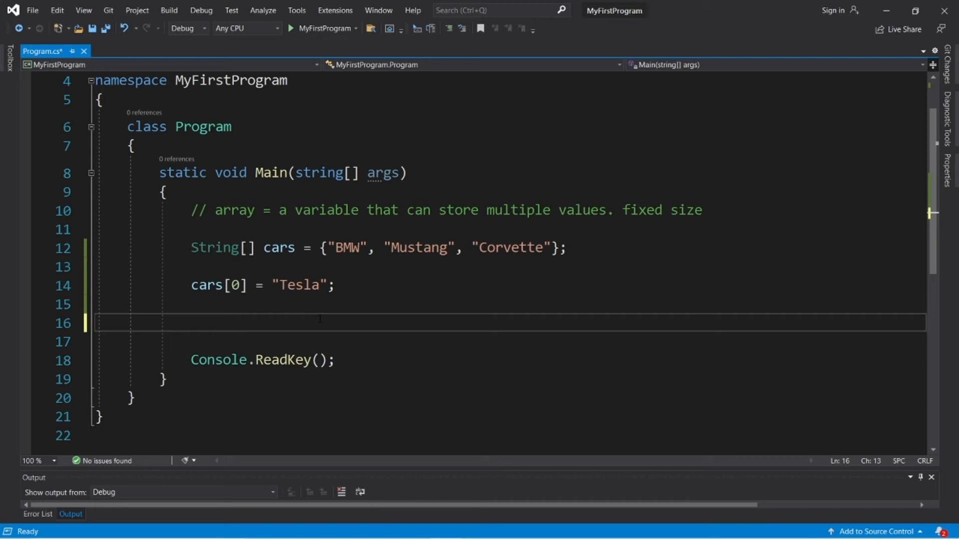
# - Insert a for loop with int i = 0, i < cars.Length, i++
pyautogui.write('fo')
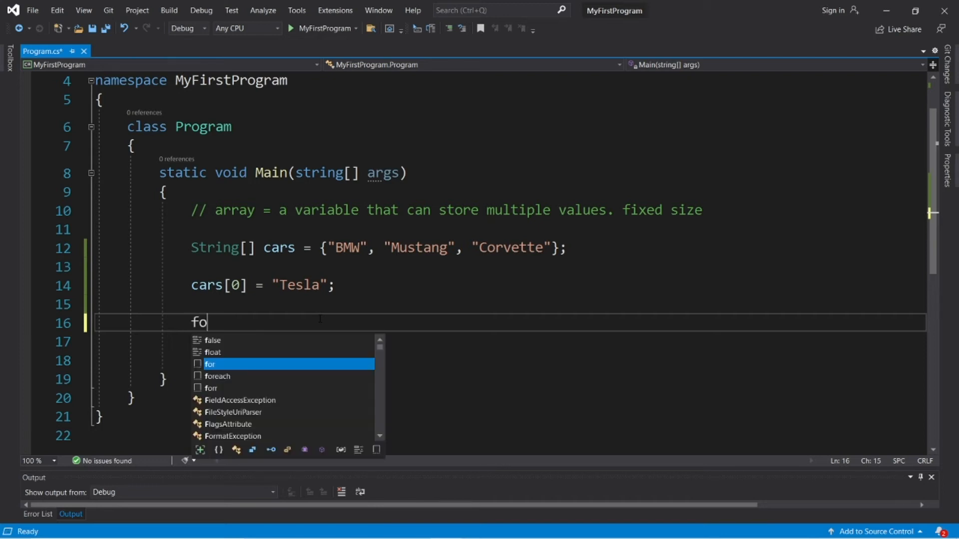
pyautogui.press('Tab')
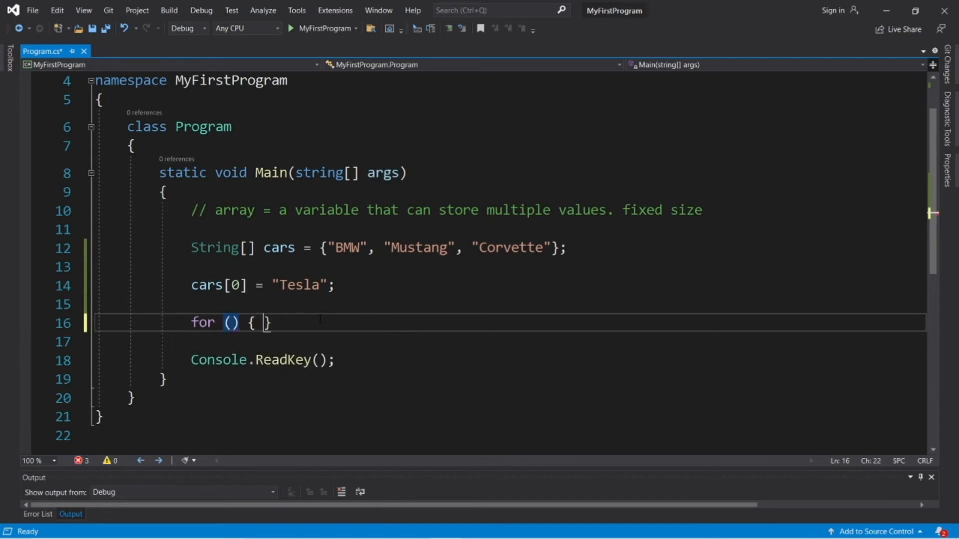
pyautogui.press('enter')
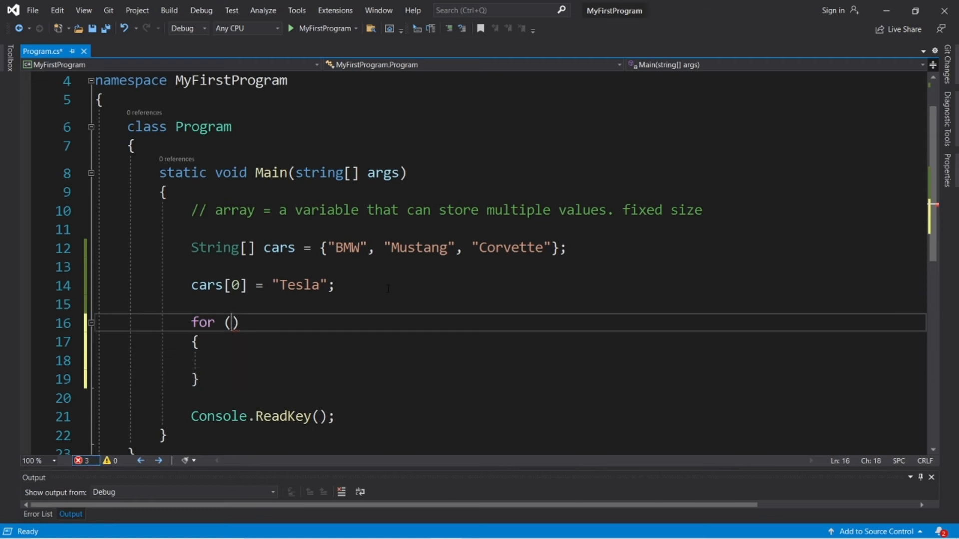
pyautogui.write('int i')
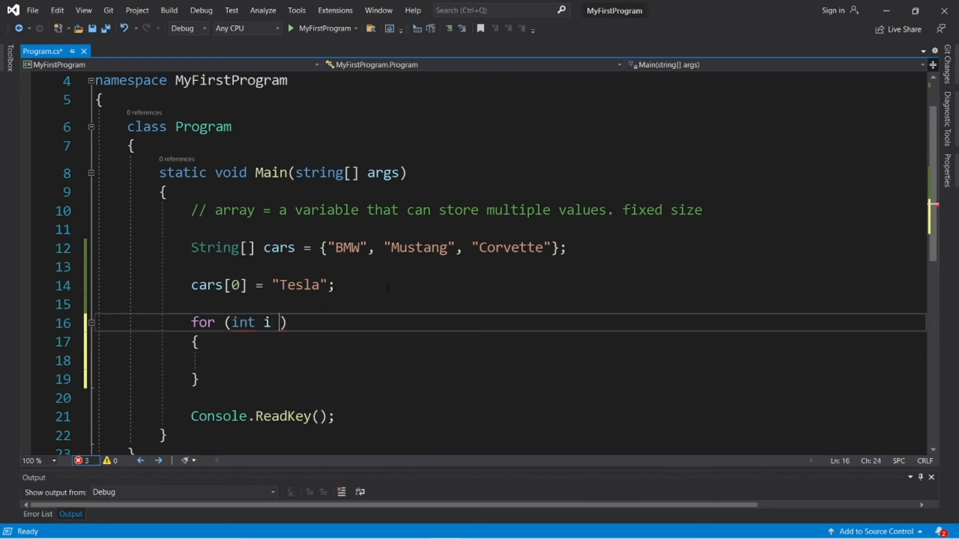
pyautogui.write('= 0; i <')
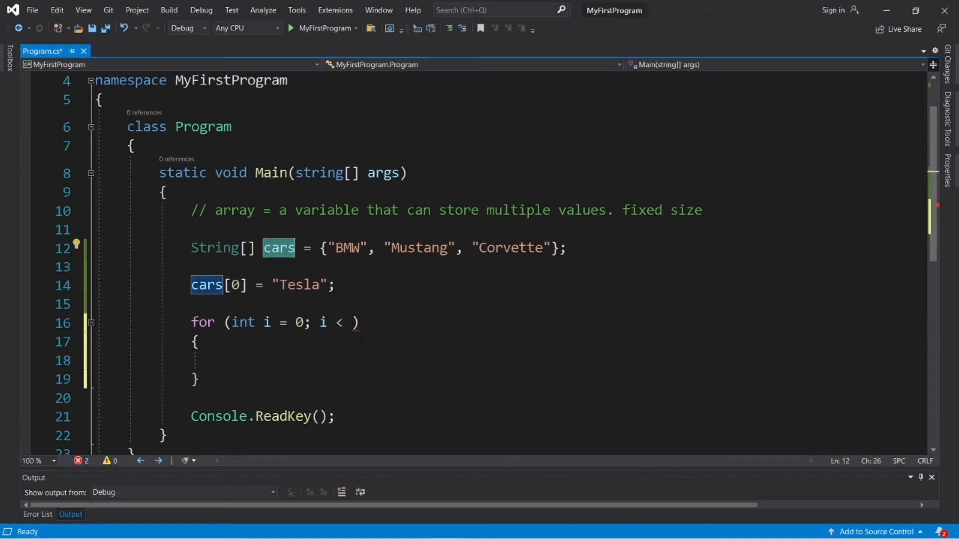
pyautogui.write('cars')
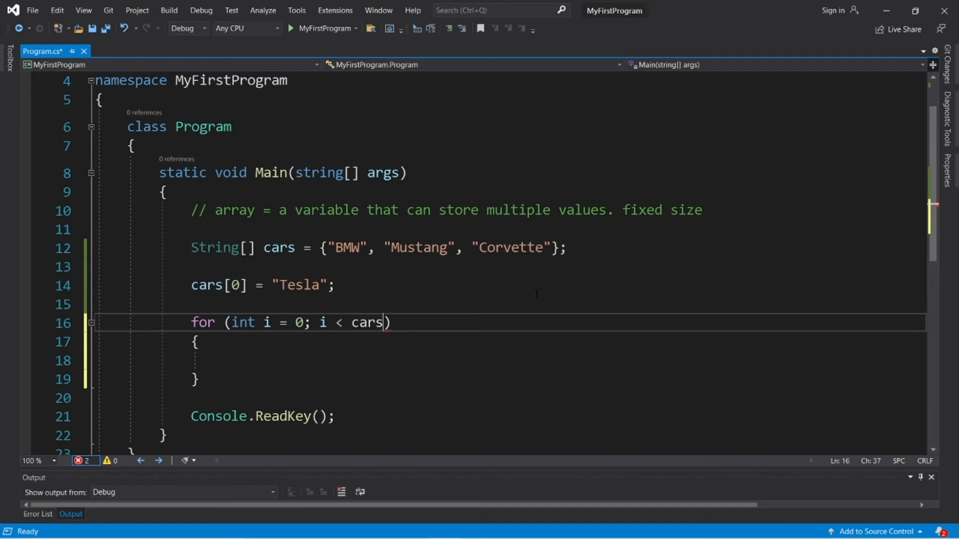
pyautogui.write('.Length; i')
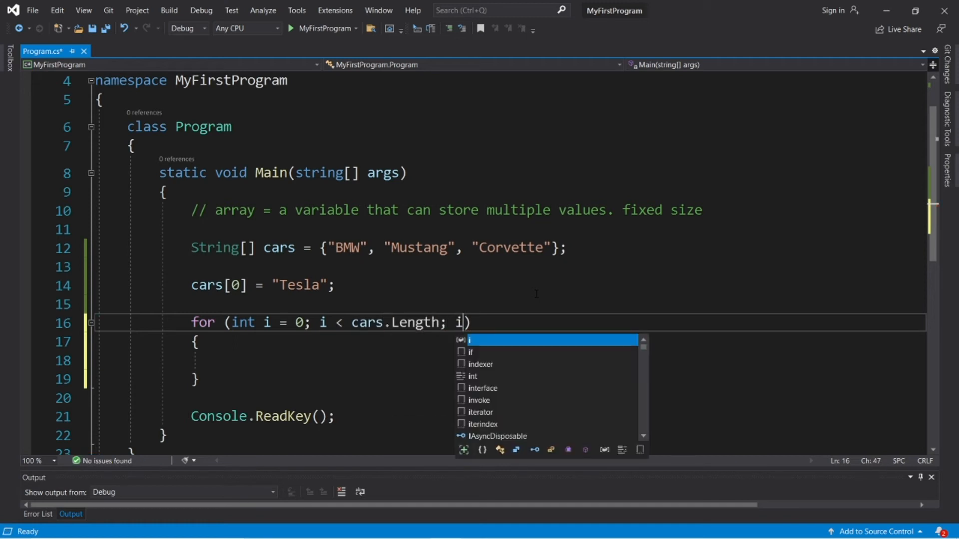
pyautogui.write('++')
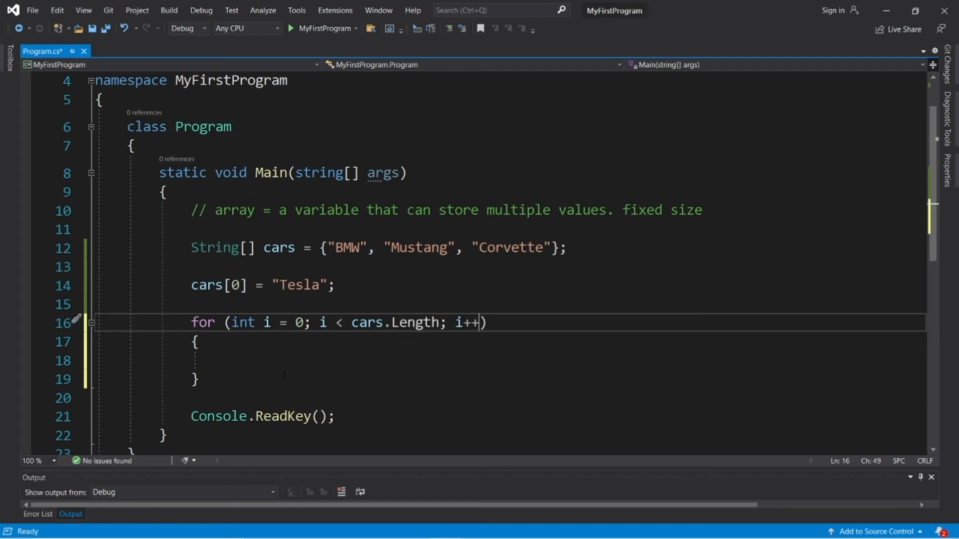
# - Make the loop body Console.WriteLine(cars[i]);
pyautogui.write('Console.WriteLine();')
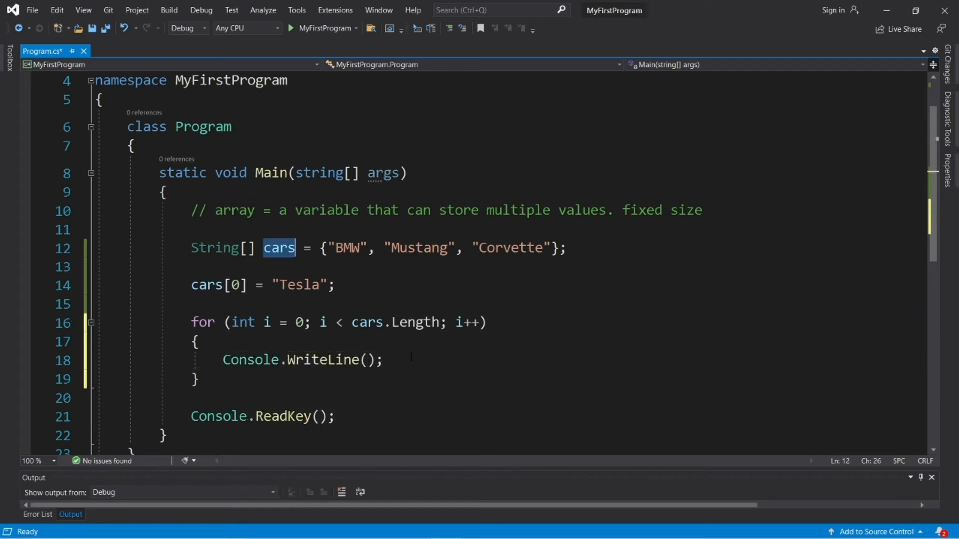
pyautogui.write('cars[]')
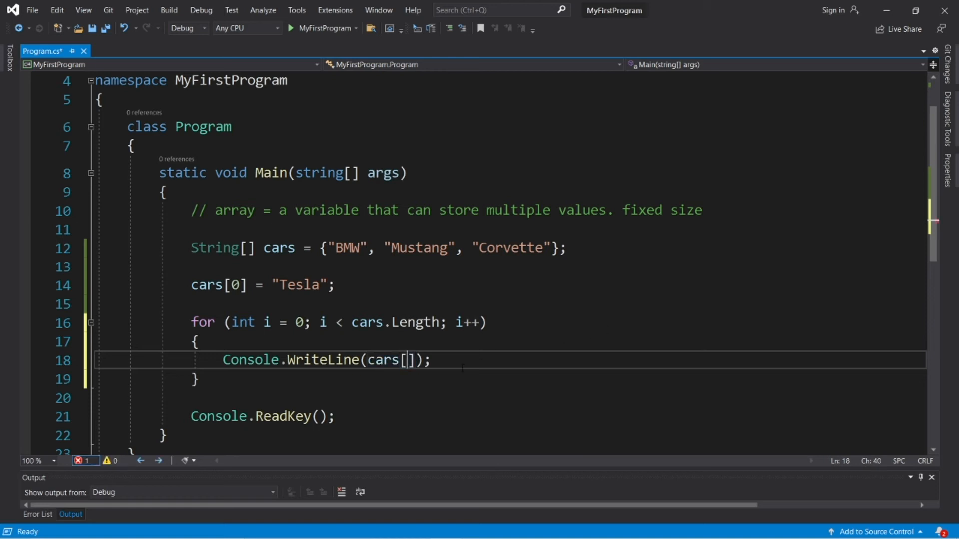
pyautogui.write('i')
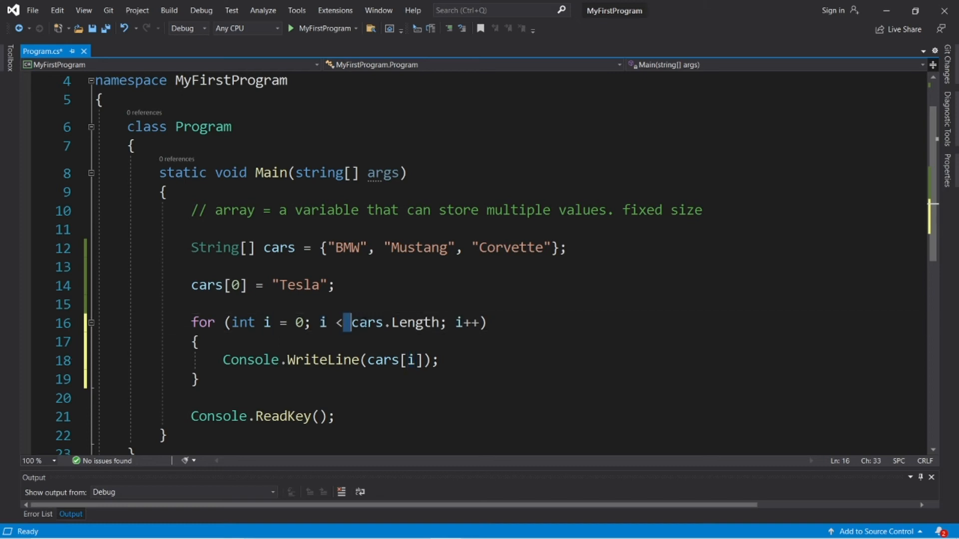
pyautogui.moveTo(319, 322); pyautogui.dragTo(431, 322)
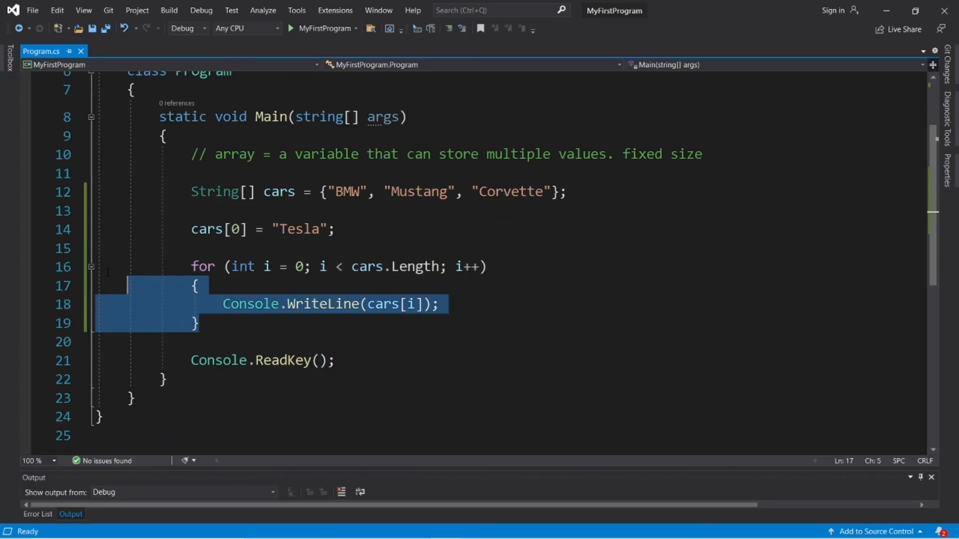
# - Comment out the String[] cars = { "BMW", "Mustang", "Corvette" } line with //
pyautogui.click(410, 304)
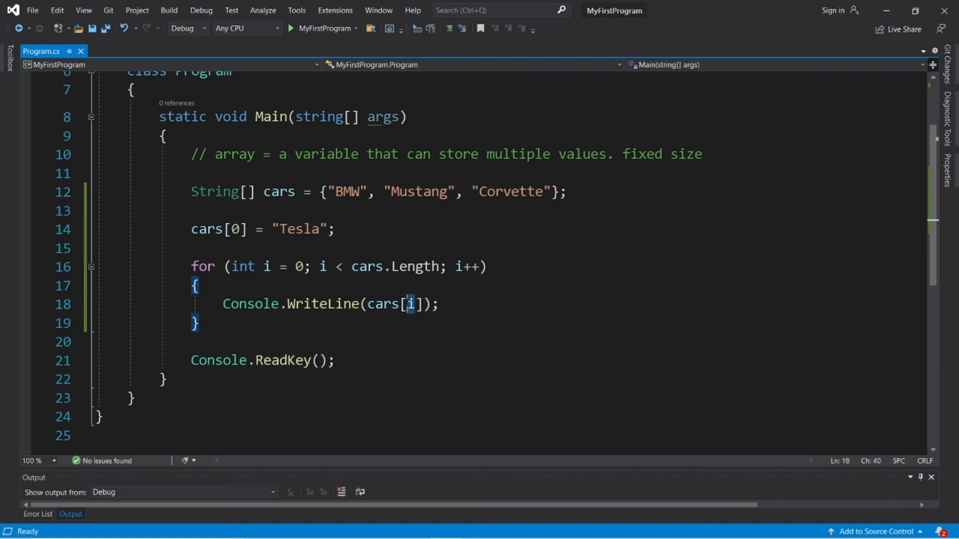
pyautogui.click(265, 266)
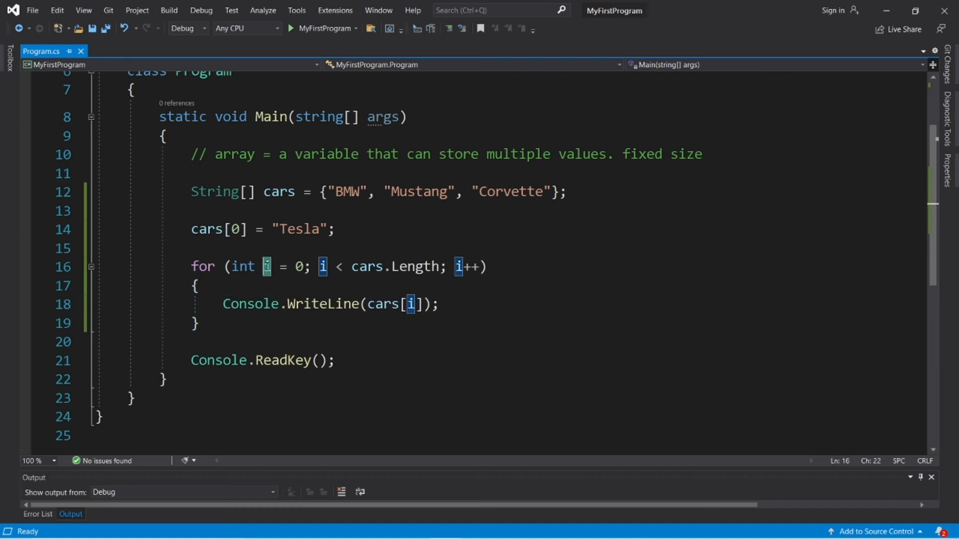
pyautogui.click(196, 285)
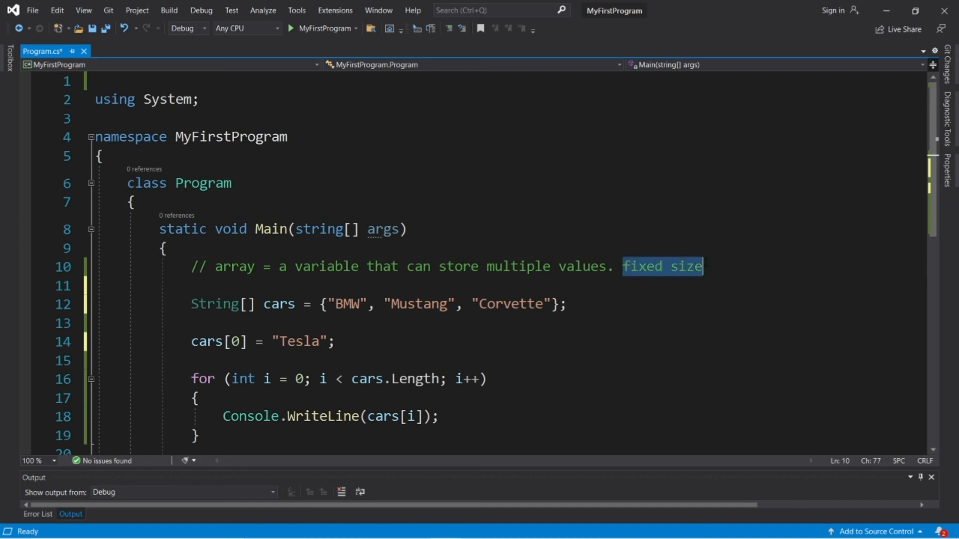
pyautogui.moveTo(694, 264)
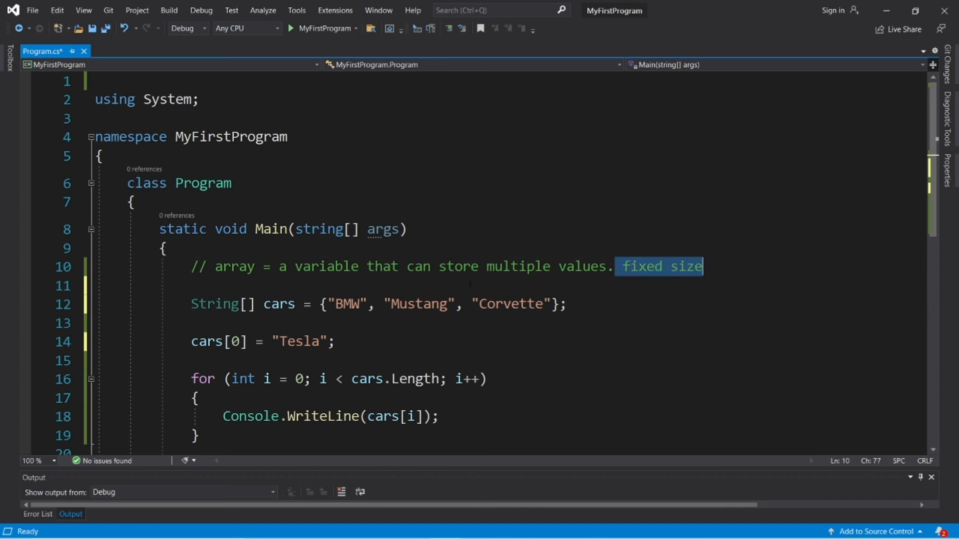
pyautogui.write('///')
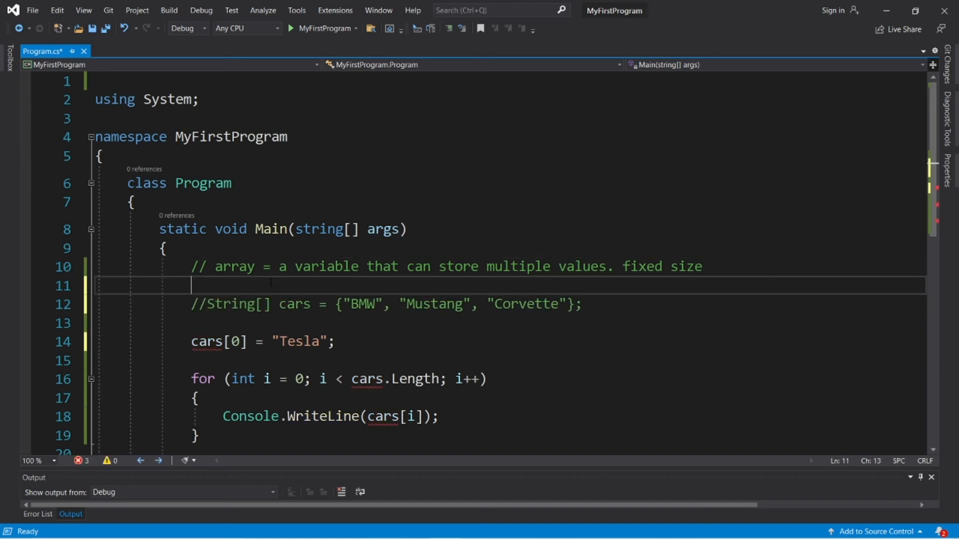
# - Type String[] cars = new string[3]; above the commented initializer
pyautogui.write('S')
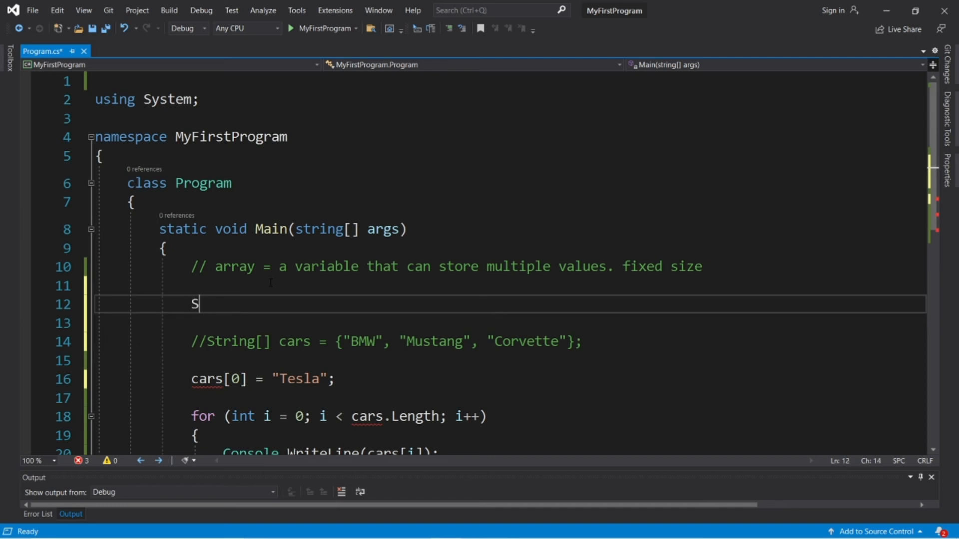
pyautogui.write('tring')
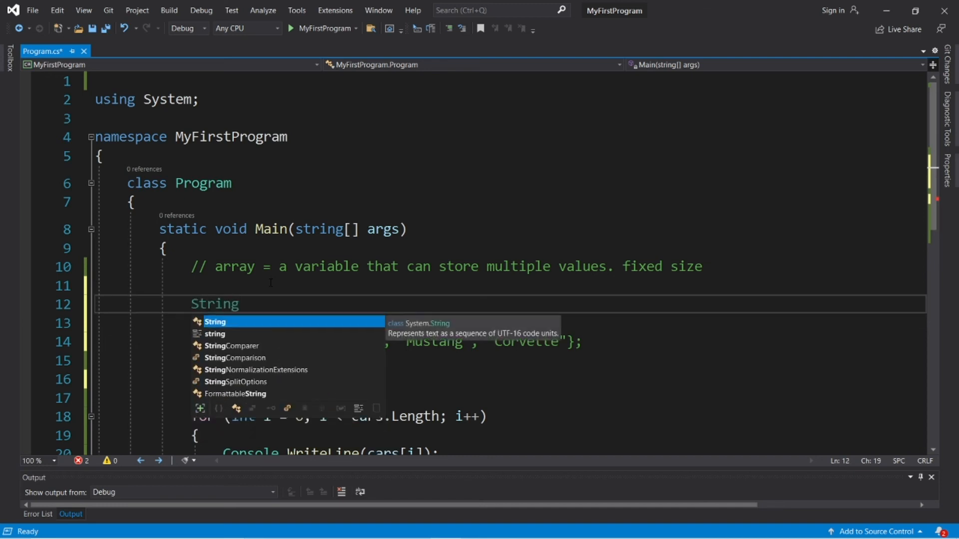
pyautogui.write('[] cars')
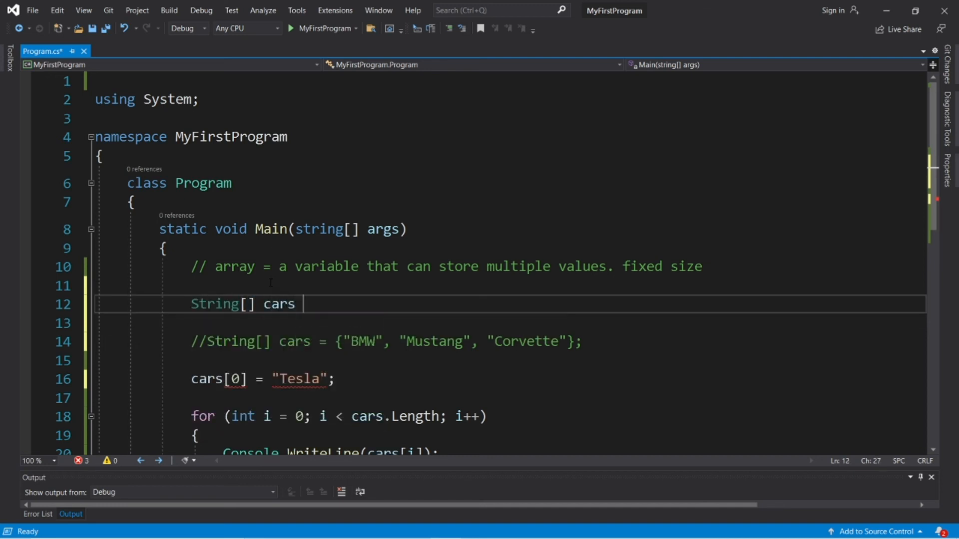
pyautogui.write('= new St')
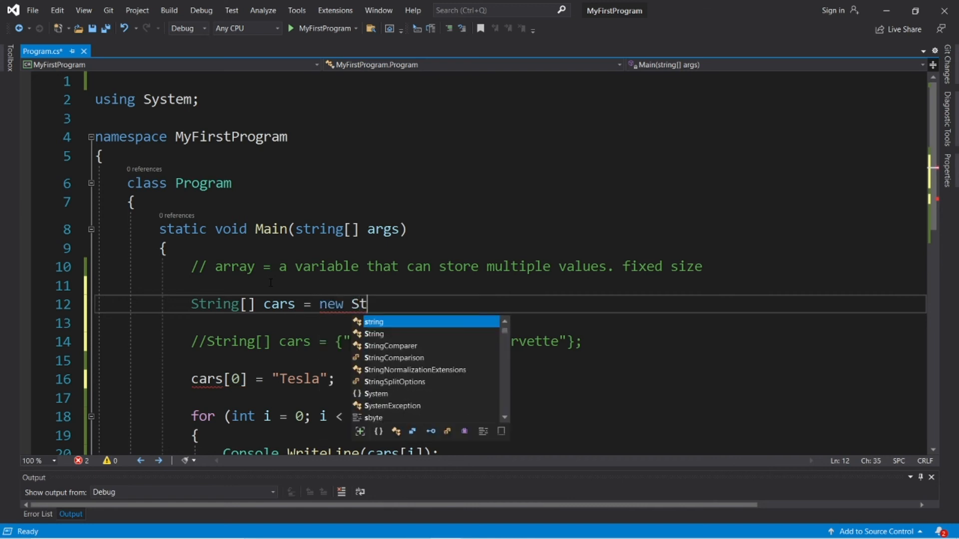
pyautogui.write('ring[];')
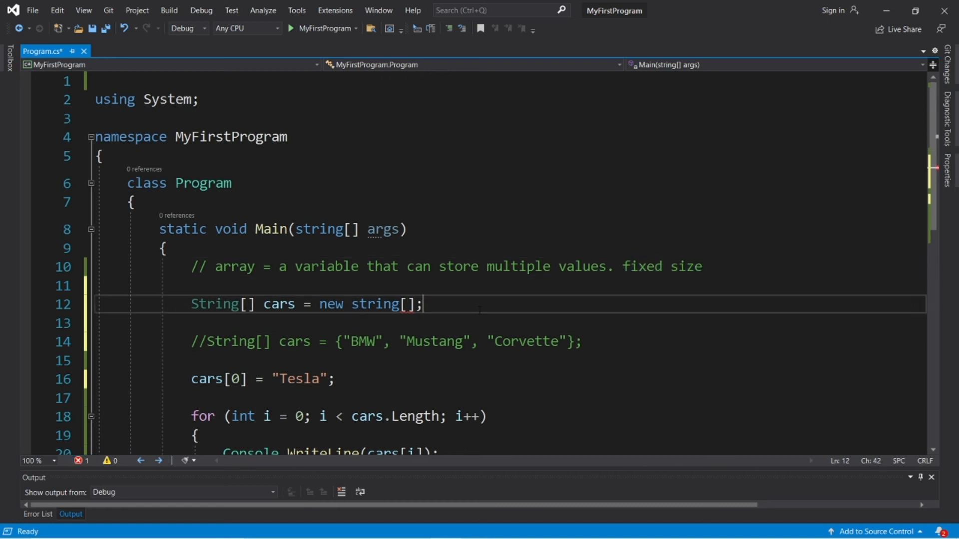
pyautogui.scroll(-3)
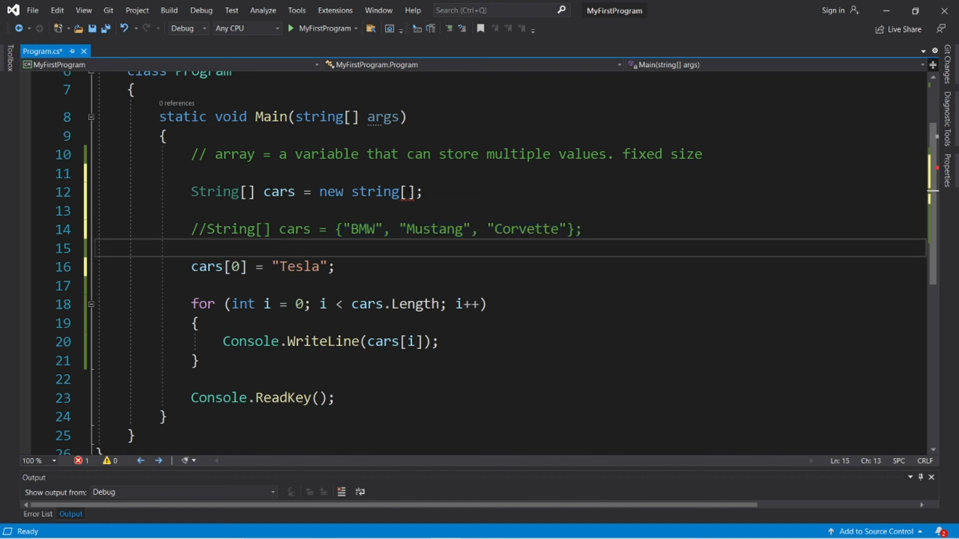
pyautogui.write('3')
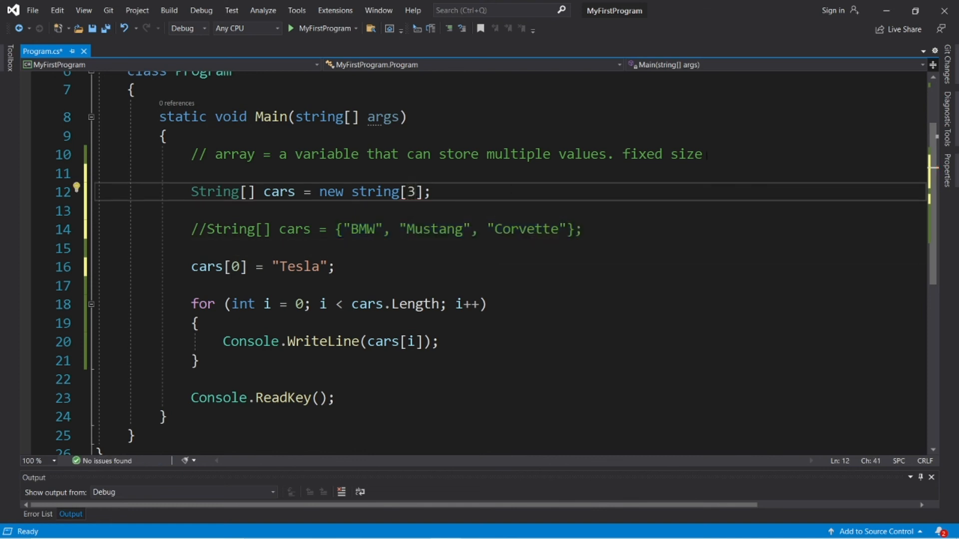
pyautogui.write('4')
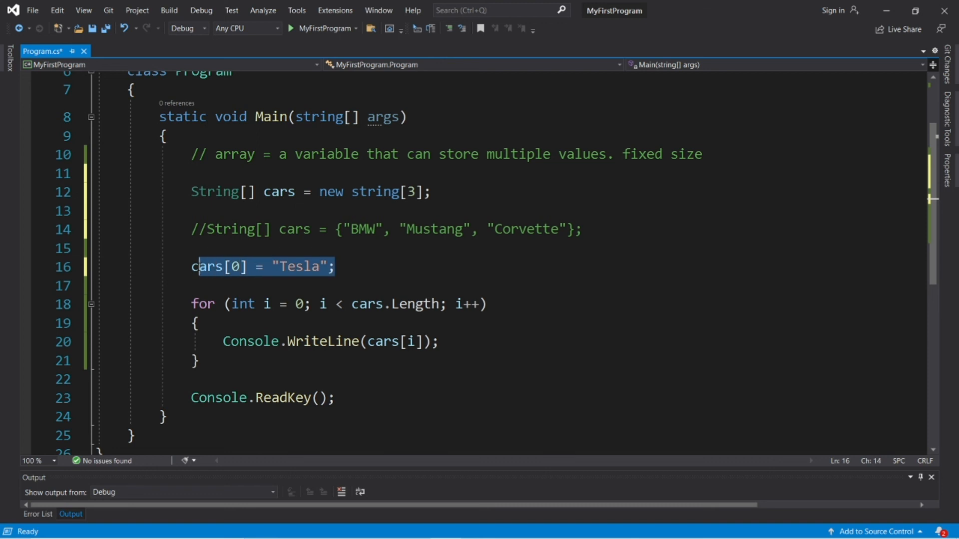
# - Add cars[1] = "Mustang" and cars[2] = "Corvette" below the Tesla line
pyautogui.press('enter')
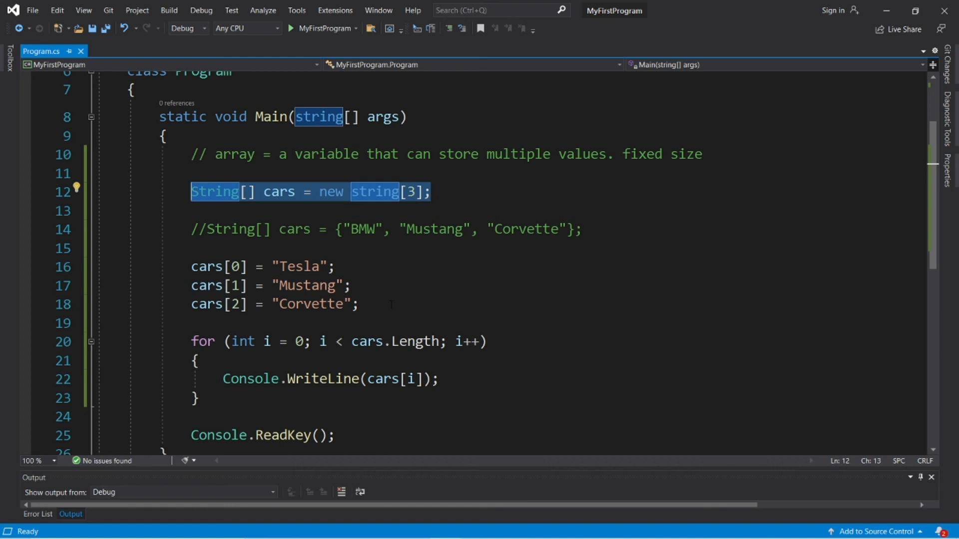
pyautogui.click(358, 304)
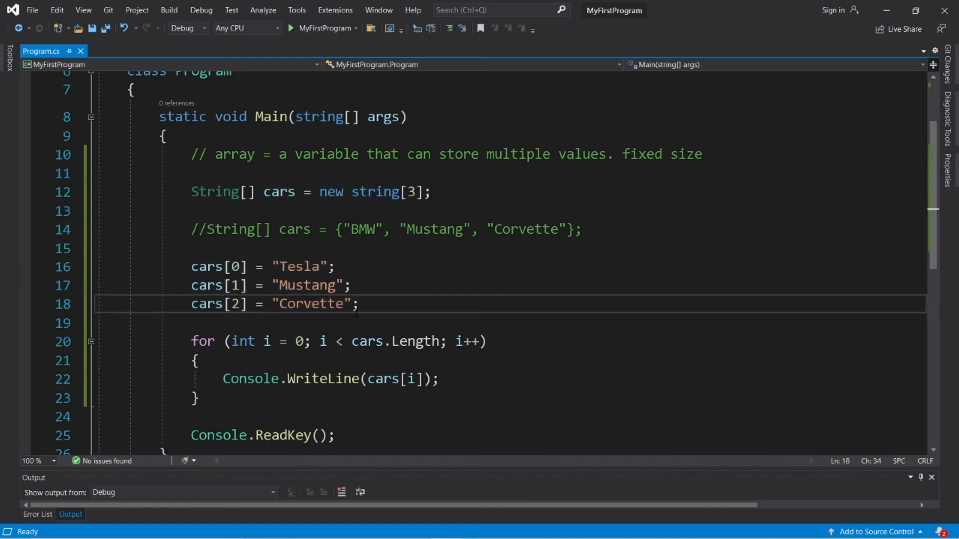
pyautogui.doubleClick(235, 267)
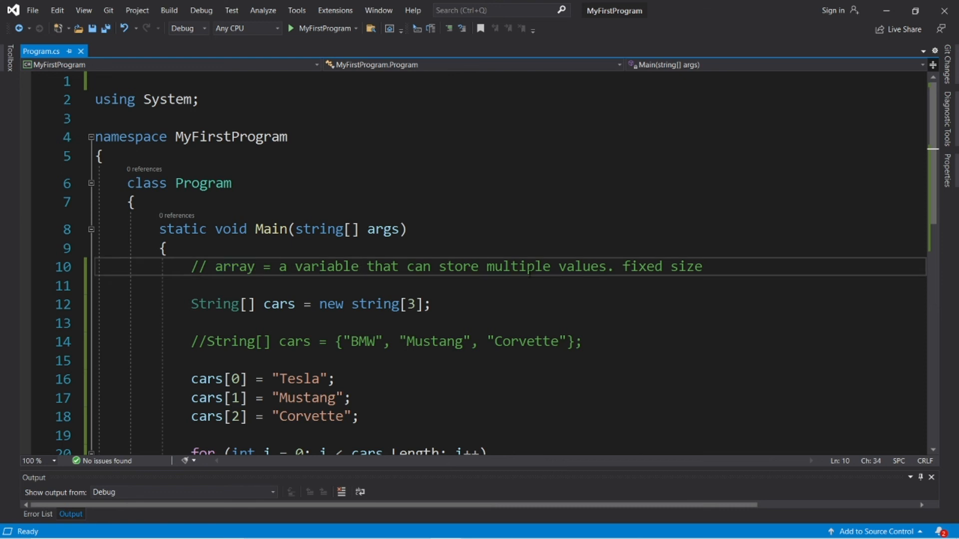
pyautogui.click(622, 267)
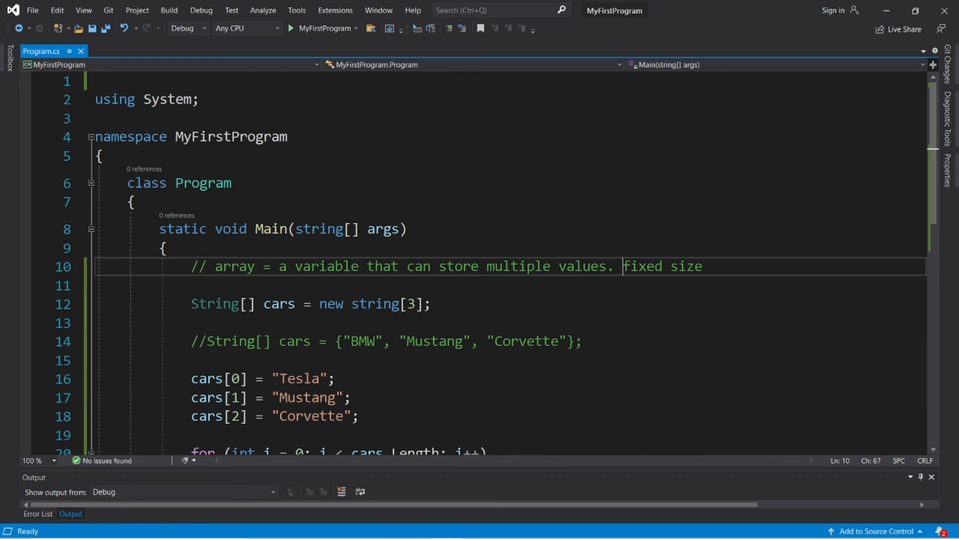
pyautogui.moveTo(623, 267); pyautogui.dragTo(702, 266)
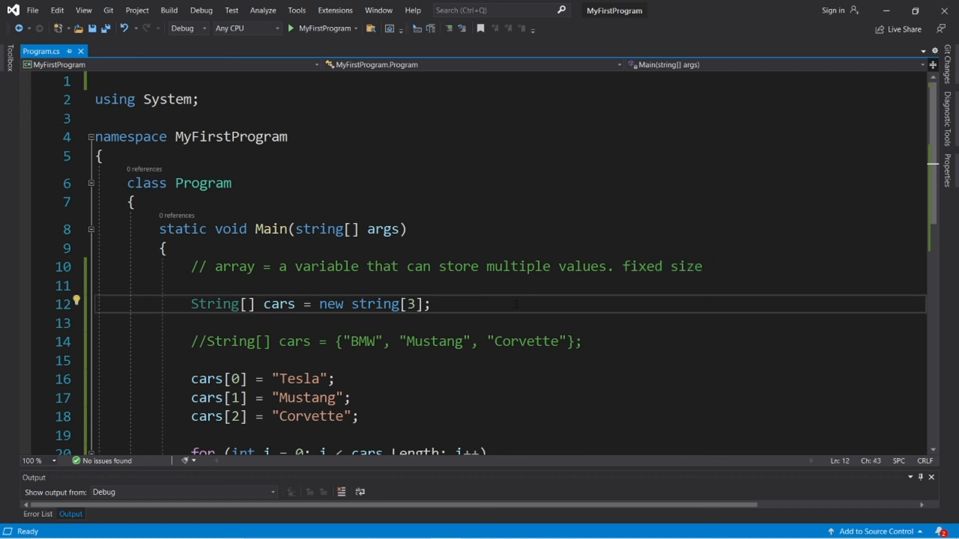
pyautogui.scroll(-3)
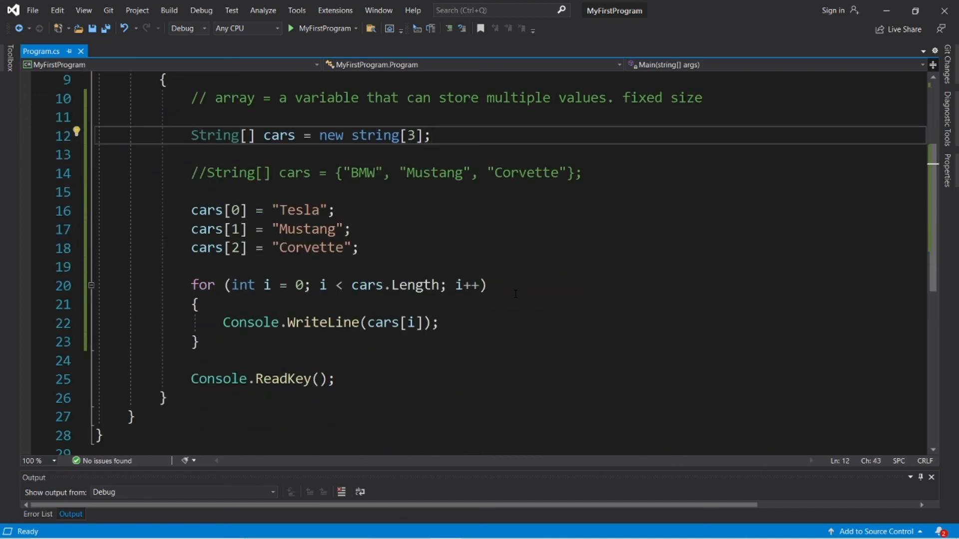